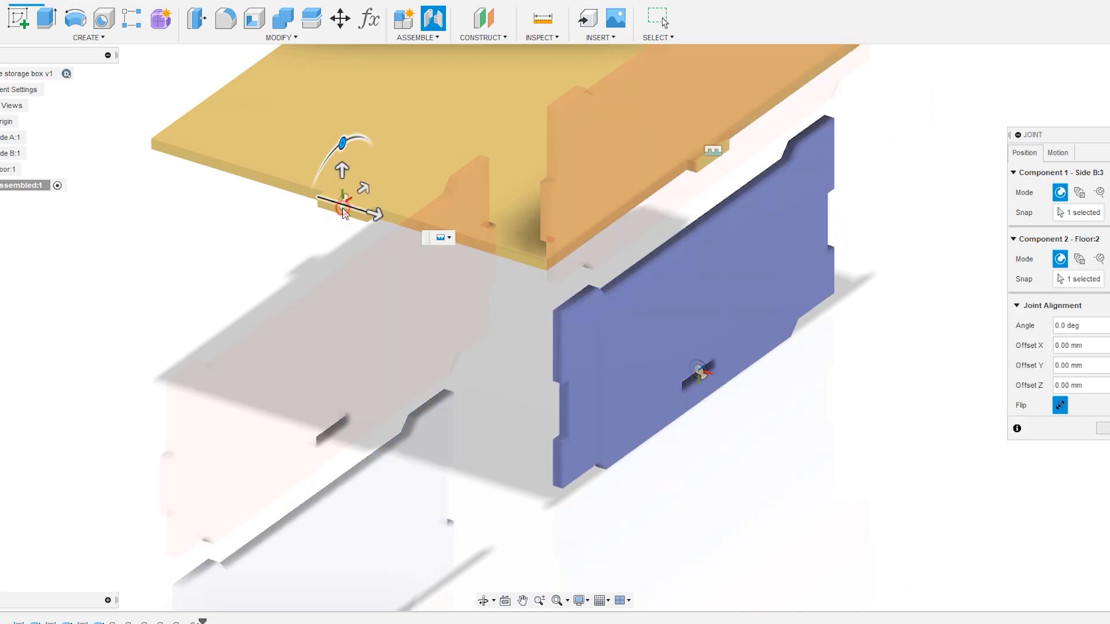
# Open the fx Change Parameters dialog from the Modify menu.
pyautogui.click(1060, 405)
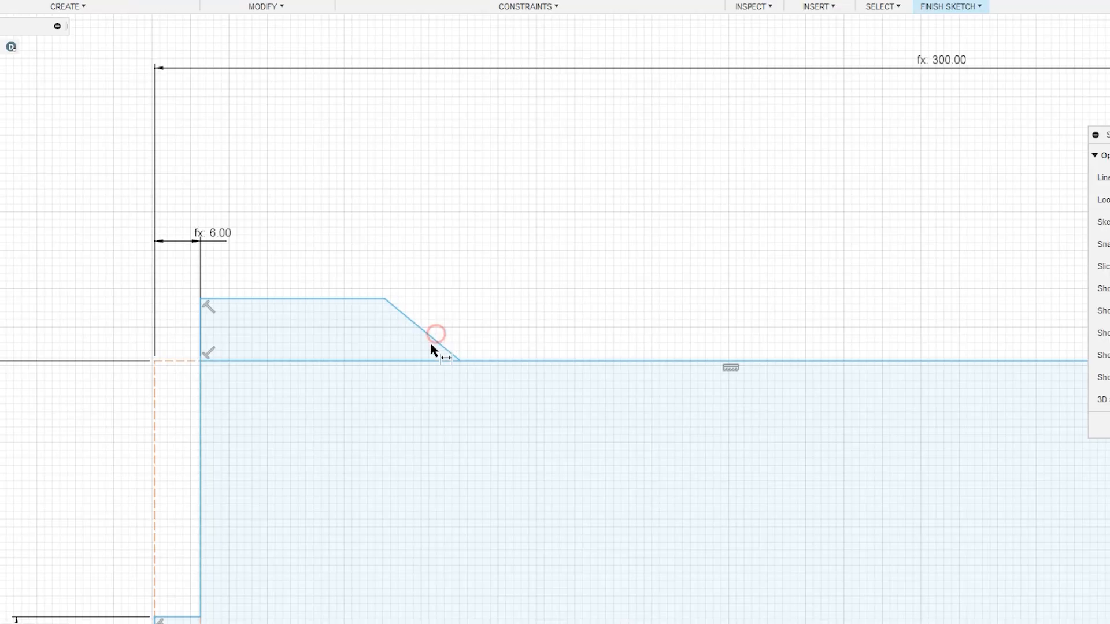
pyautogui.click(437, 333)
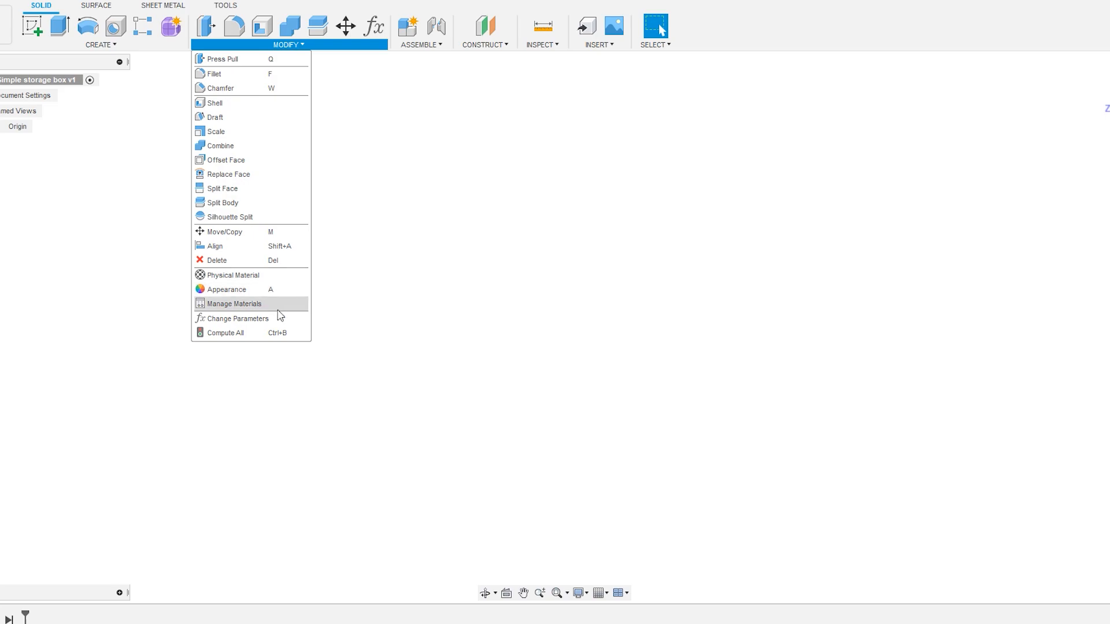
pyautogui.moveTo(237, 319)
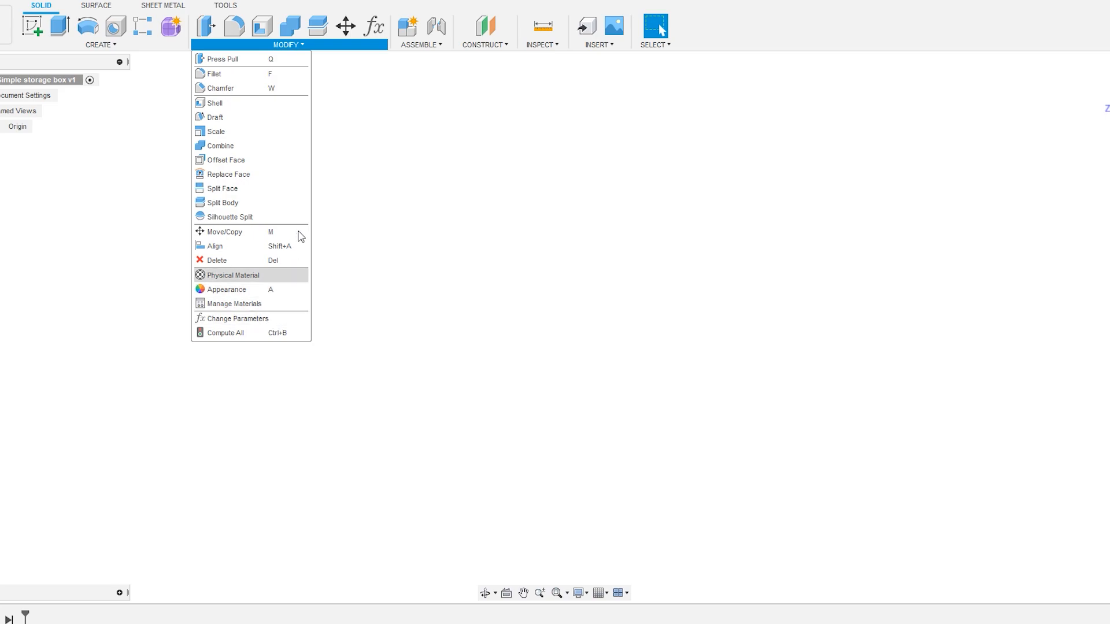
pyautogui.click(345, 26)
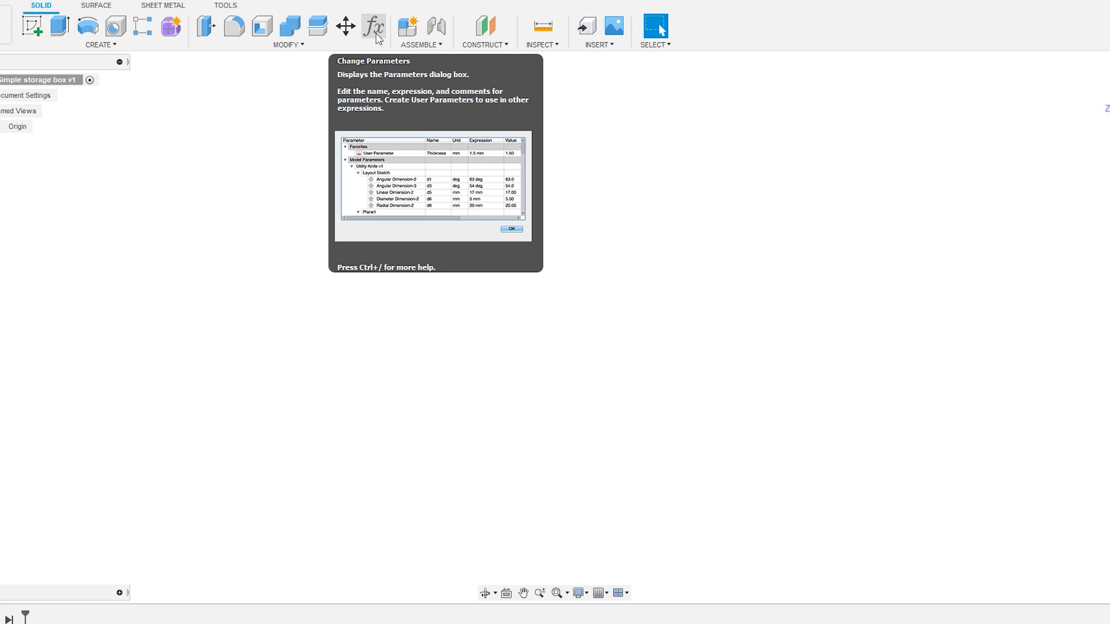
pyautogui.click(374, 26)
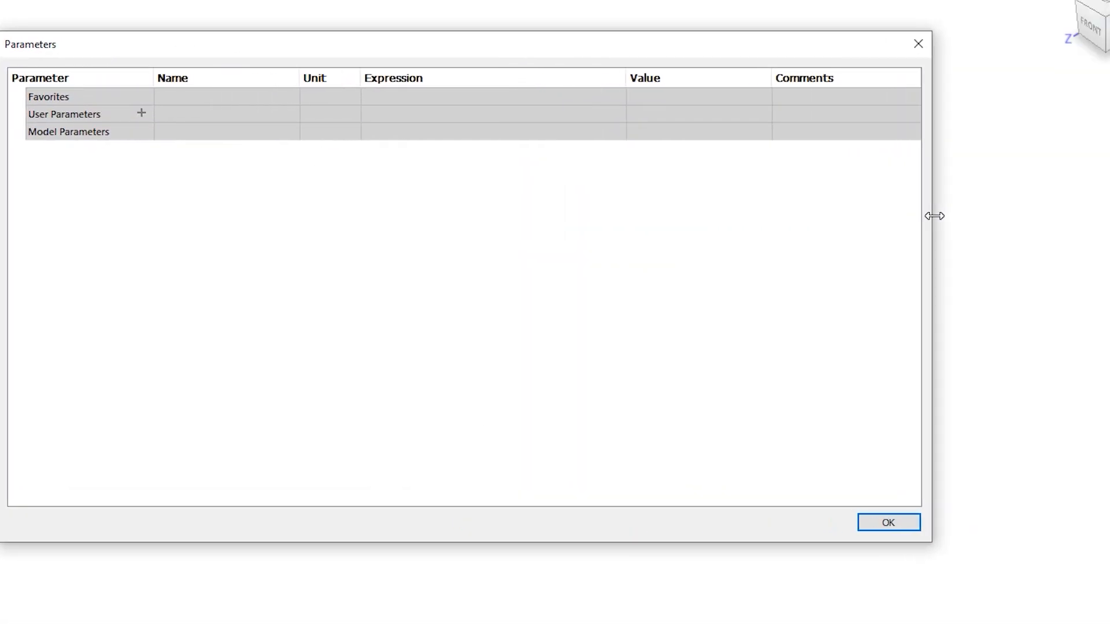
pyautogui.moveTo(329, 244)
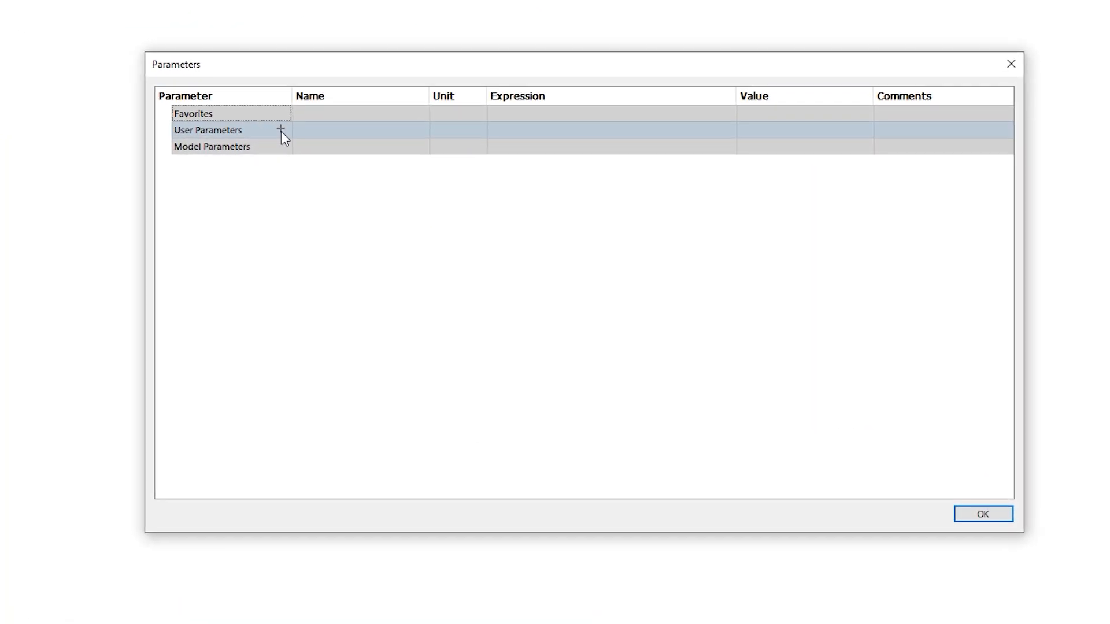
# Add user parameter 'height' set to 100 with comment 'adding a comment here'.
pyautogui.click(280, 130)
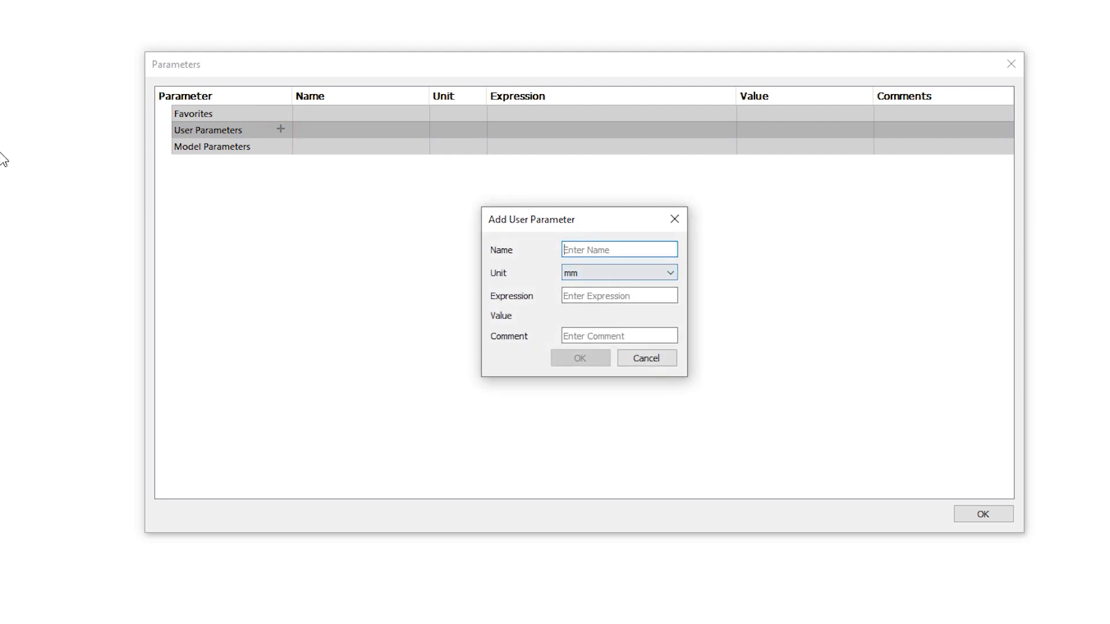
pyautogui.write('height')
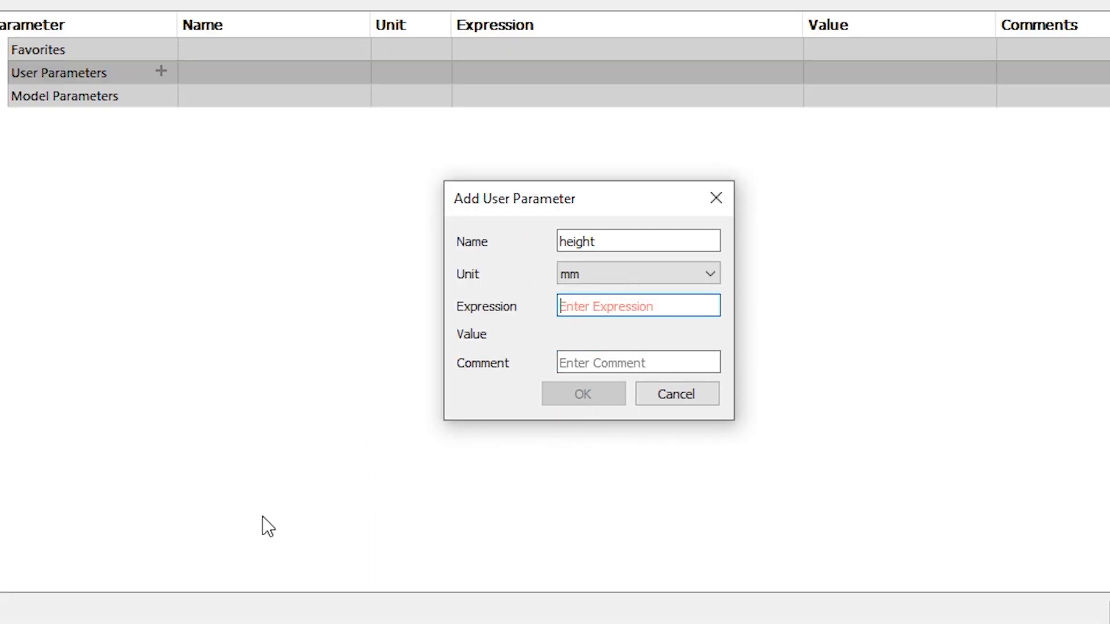
pyautogui.write('100')
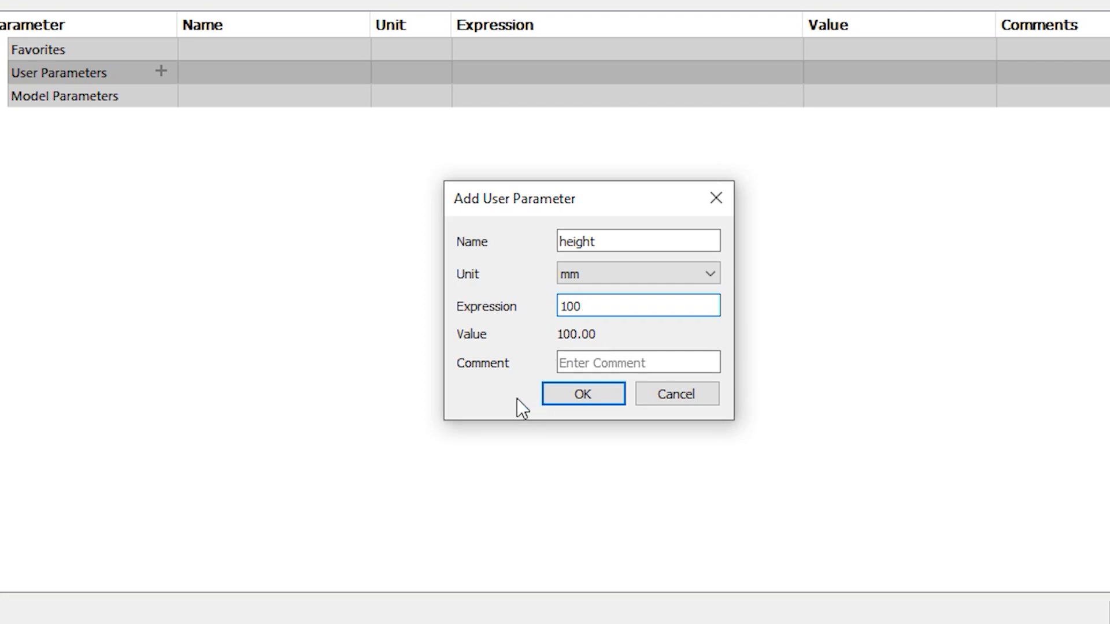
pyautogui.click(637, 362)
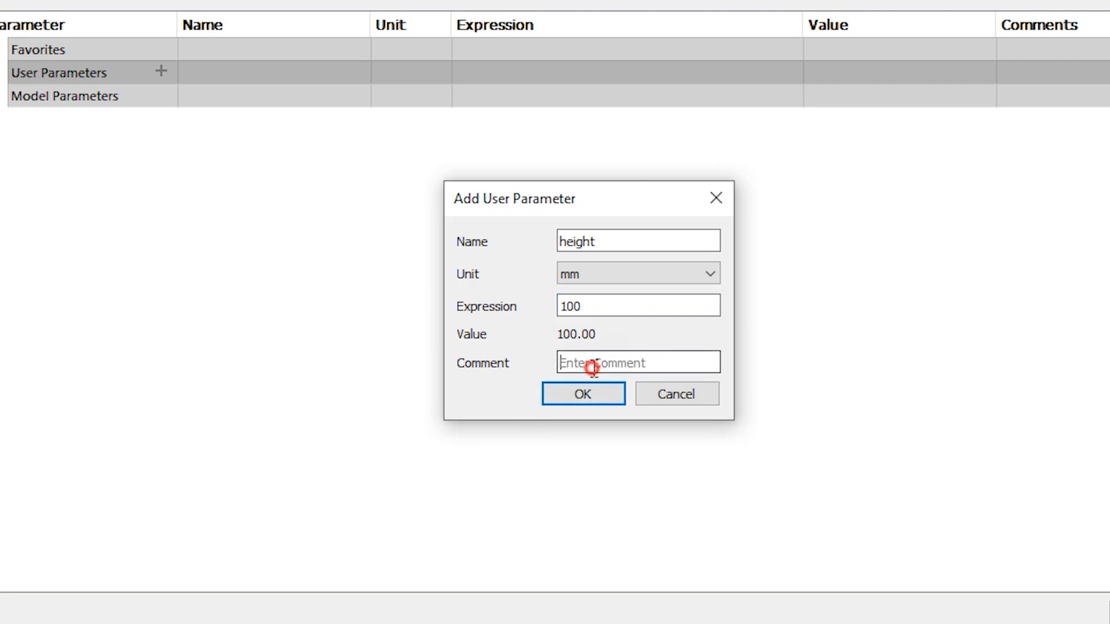
pyautogui.write('addin')
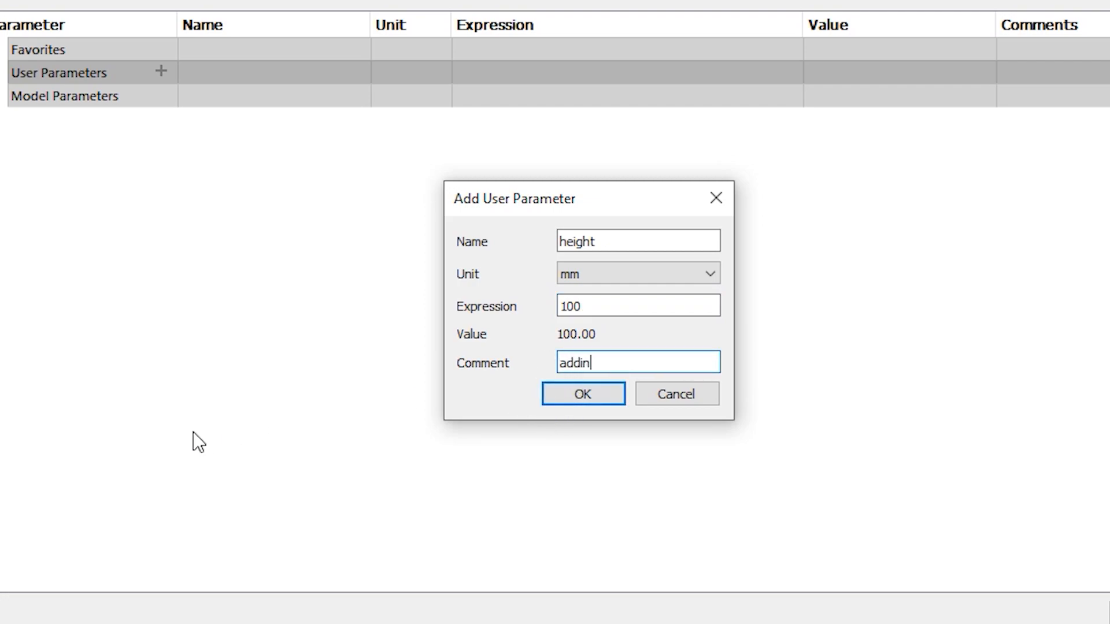
pyautogui.write('adding a comment here')
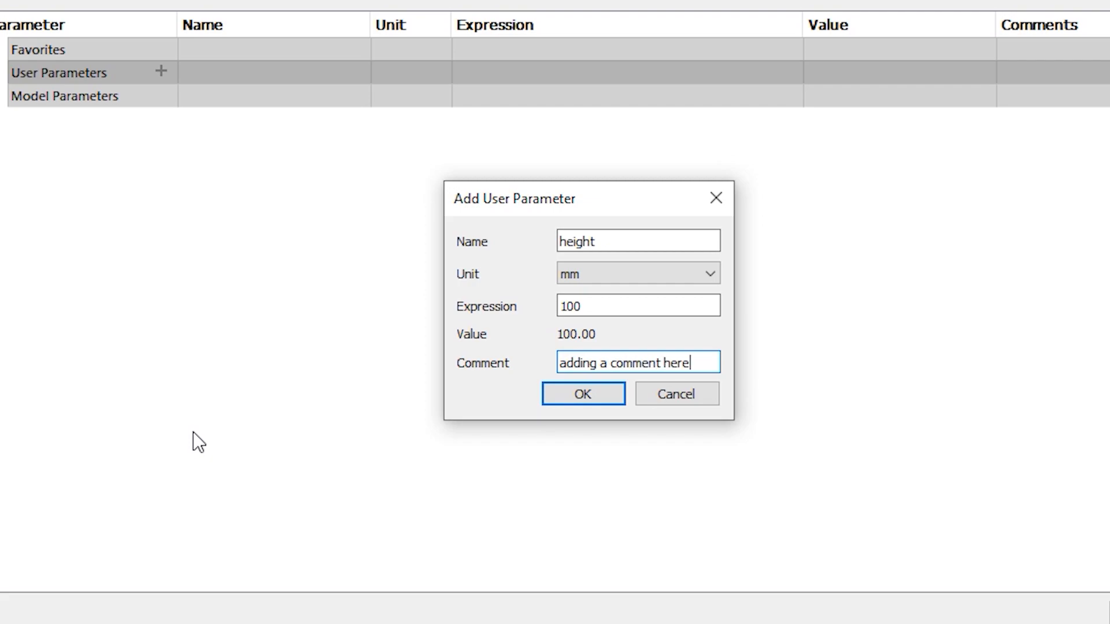
pyautogui.click(582, 393)
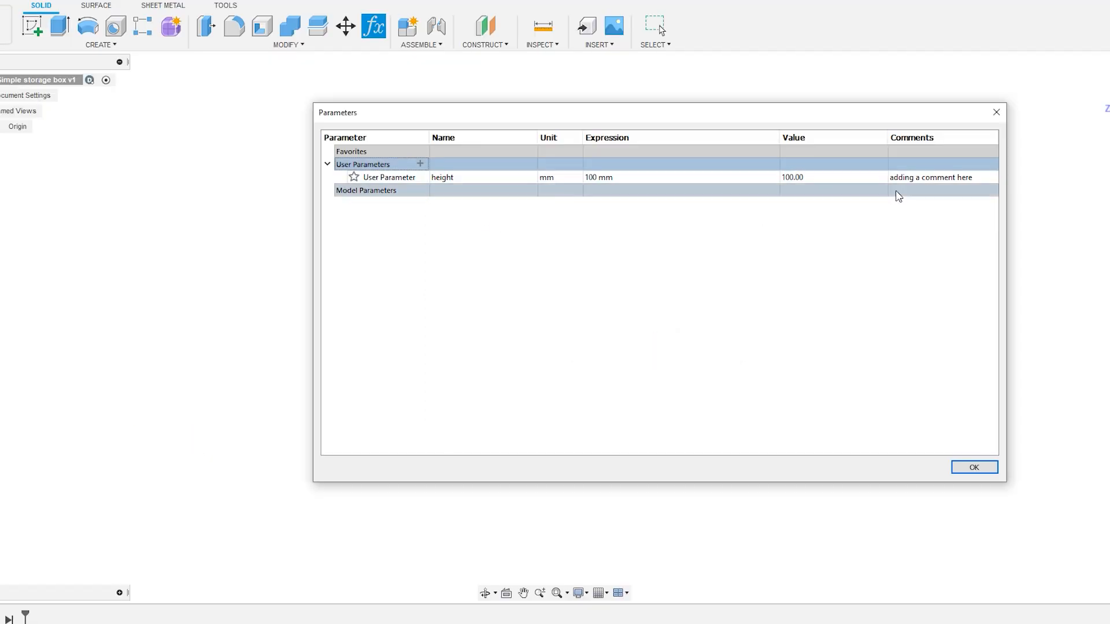
# Add the lenght parameter, make width lenght minus 50, and change lenght to 300.
pyautogui.click(419, 164)
pyautogui.write('300')
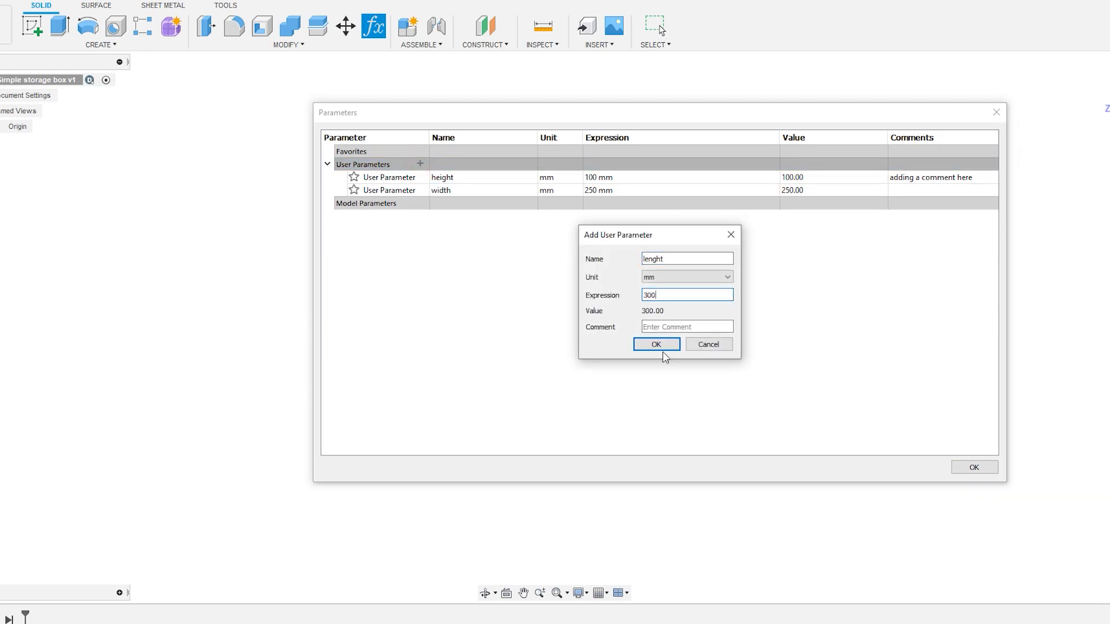
pyautogui.click(656, 344)
pyautogui.write('lenght')
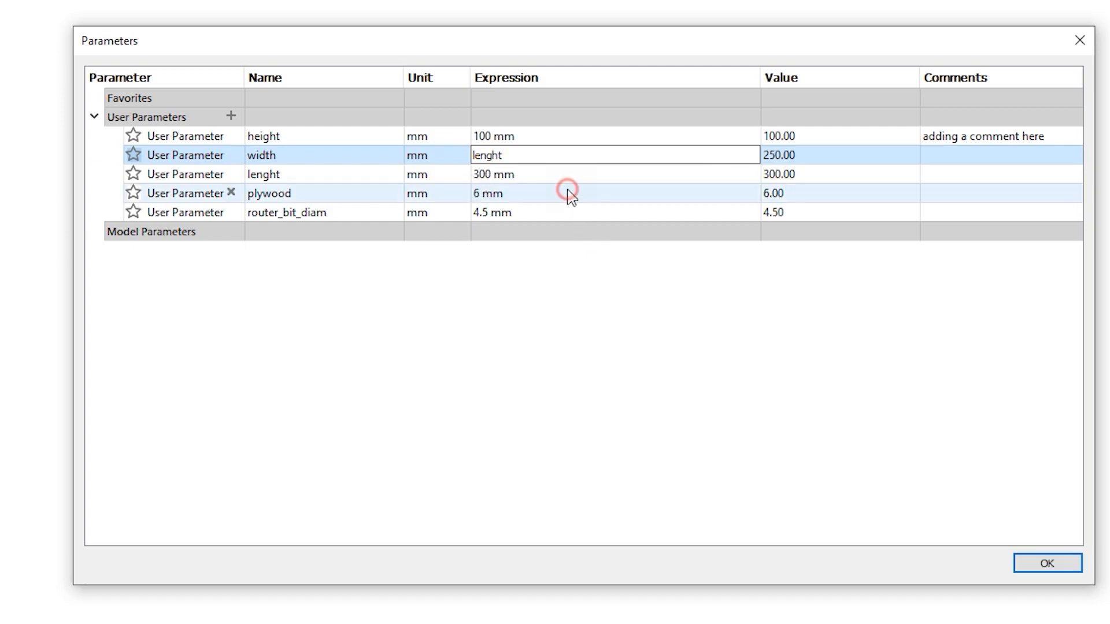
pyautogui.write('-50')
pyautogui.click(616, 174)
pyautogui.write('400')
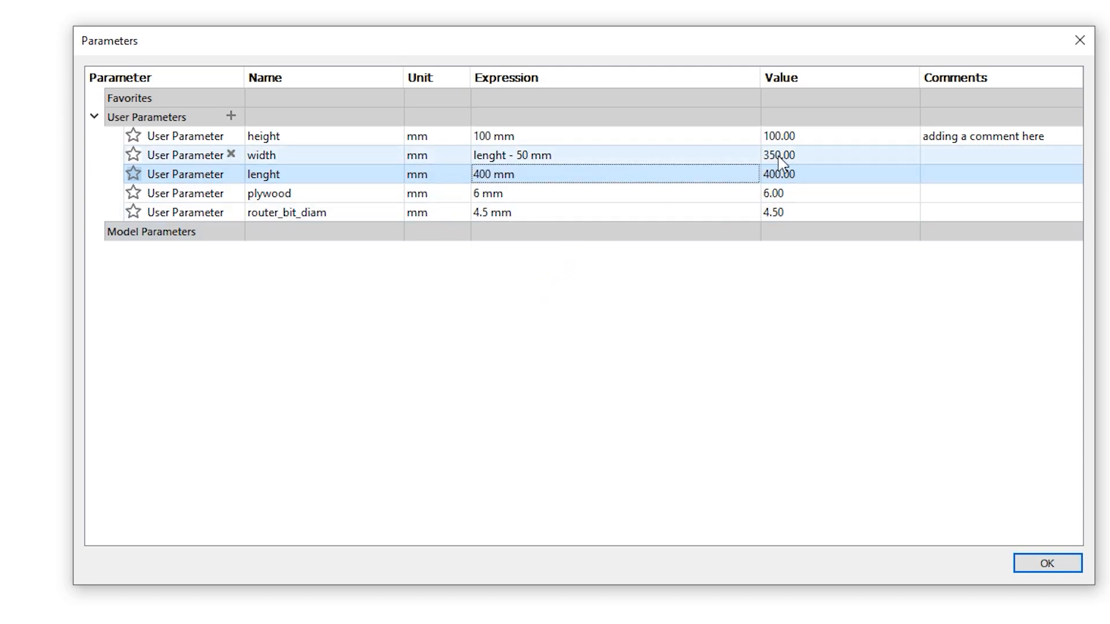
pyautogui.write('300')
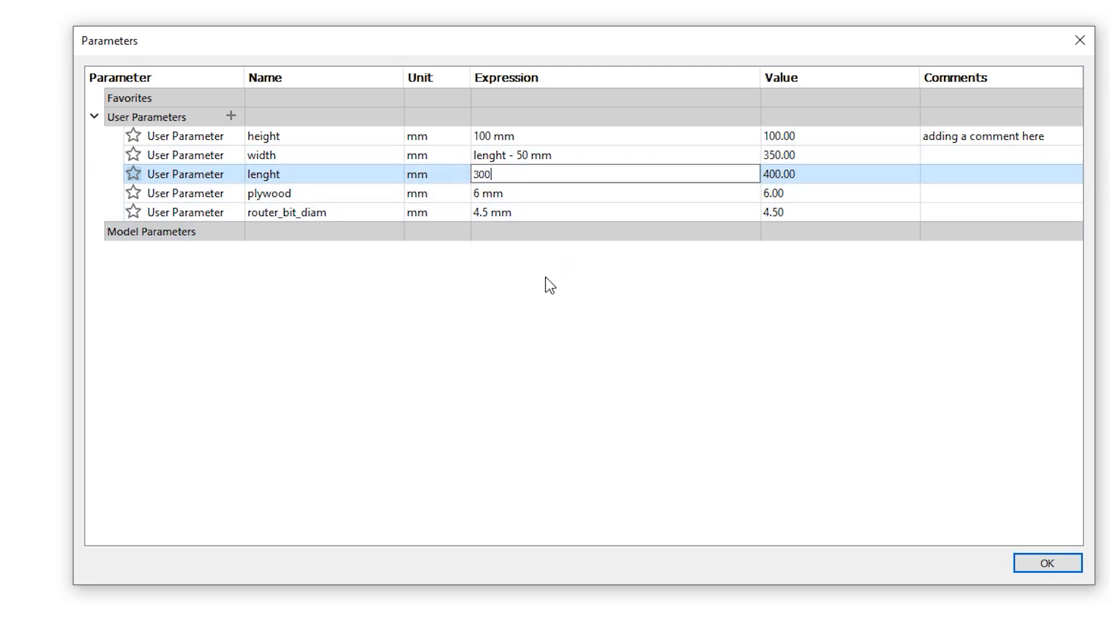
pyautogui.click(1046, 564)
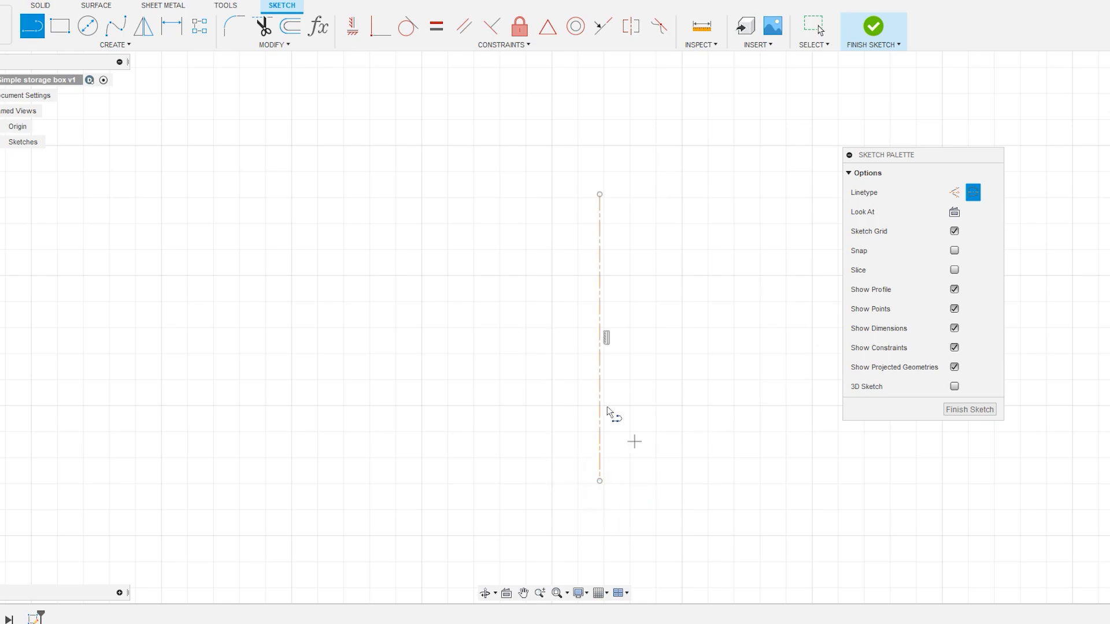
# Close the Parameters table, returning to the empty Simple storage box v1 canvas.
pyautogui.click(144, 26)
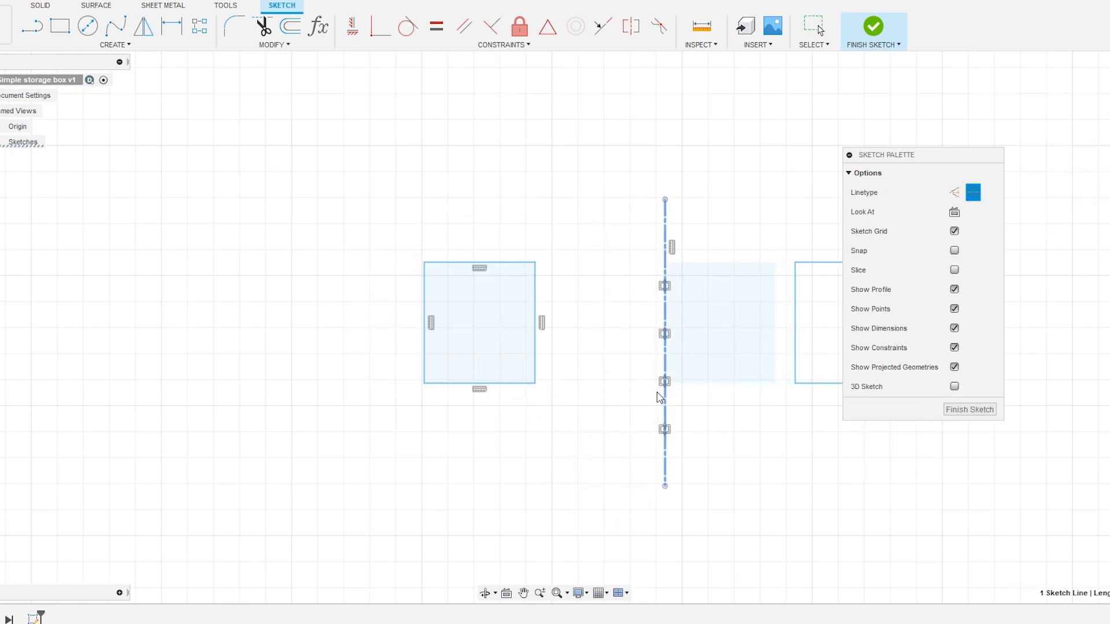
pyautogui.click(873, 26)
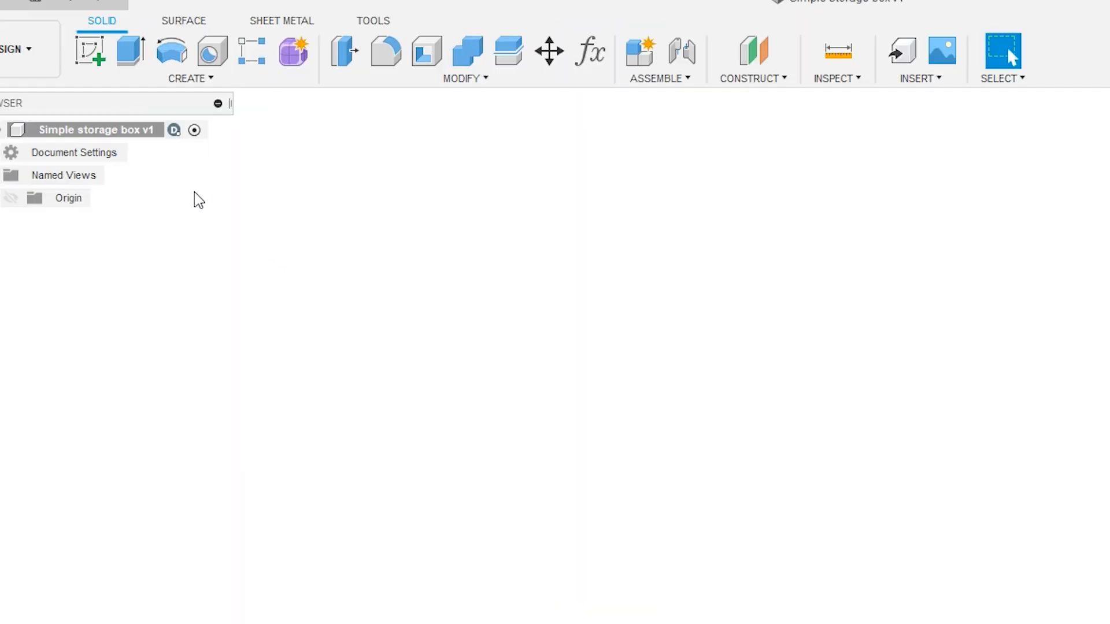
pyautogui.rightClick(92, 130)
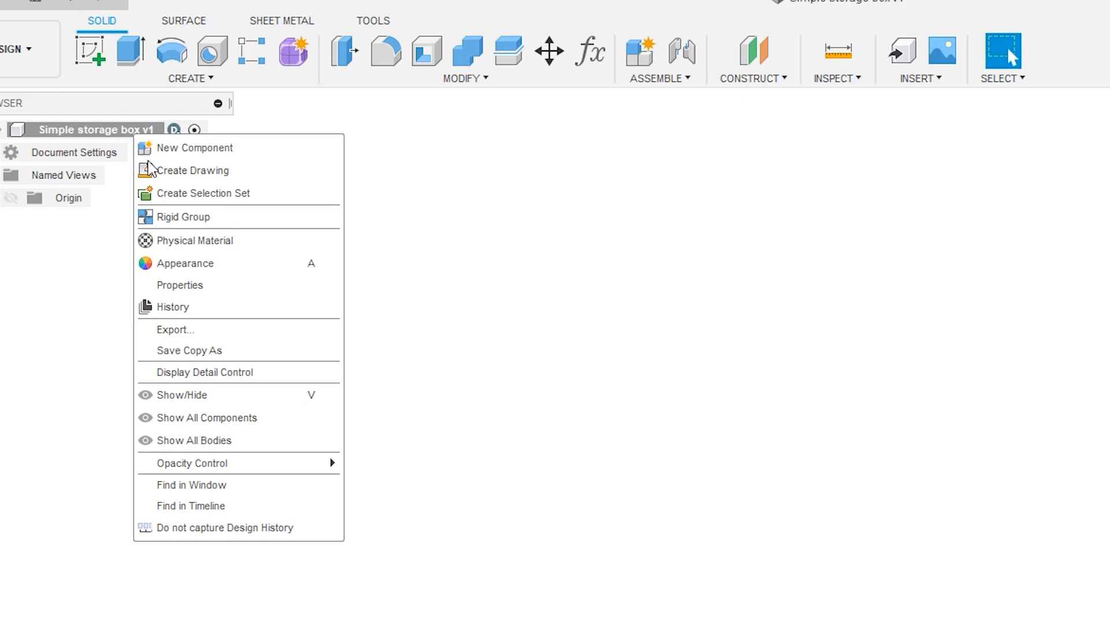
pyautogui.click(195, 147)
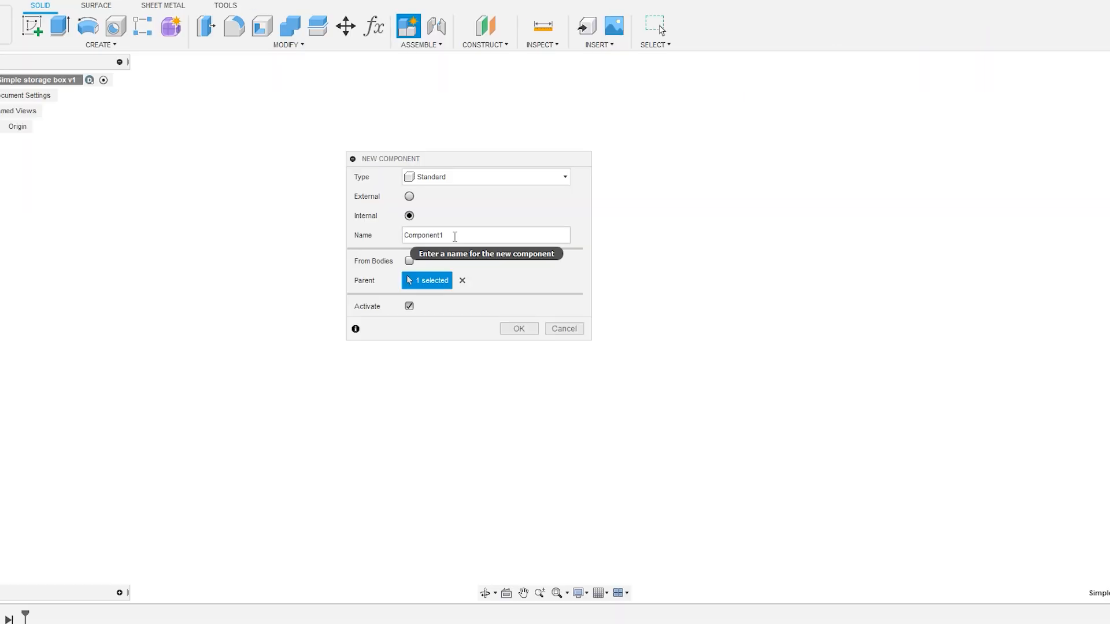
pyautogui.write('Side A')
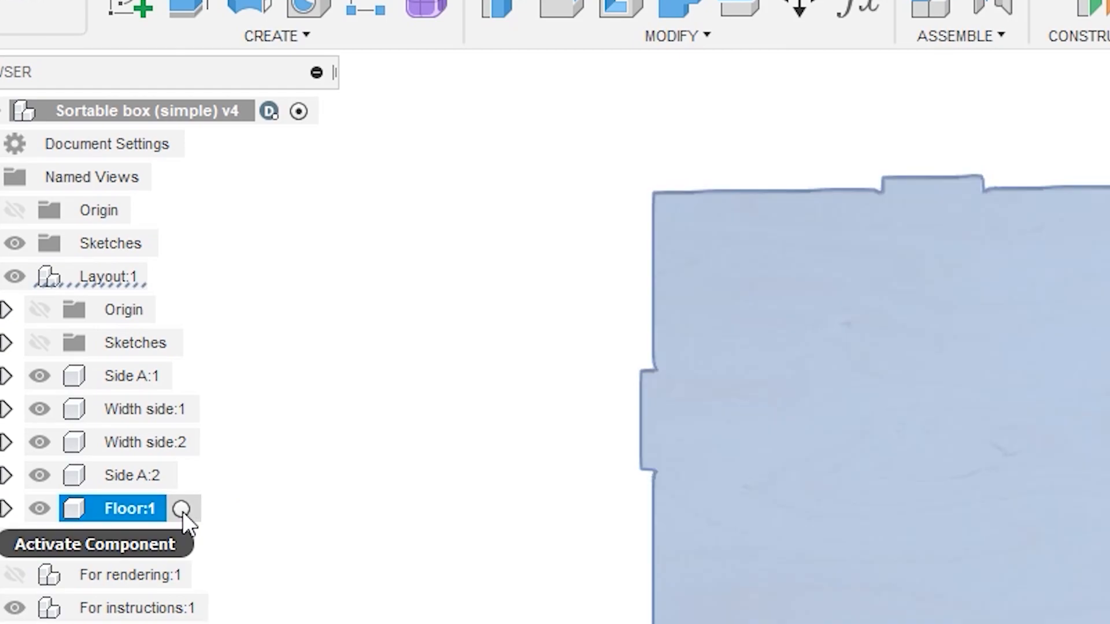
pyautogui.click(180, 508)
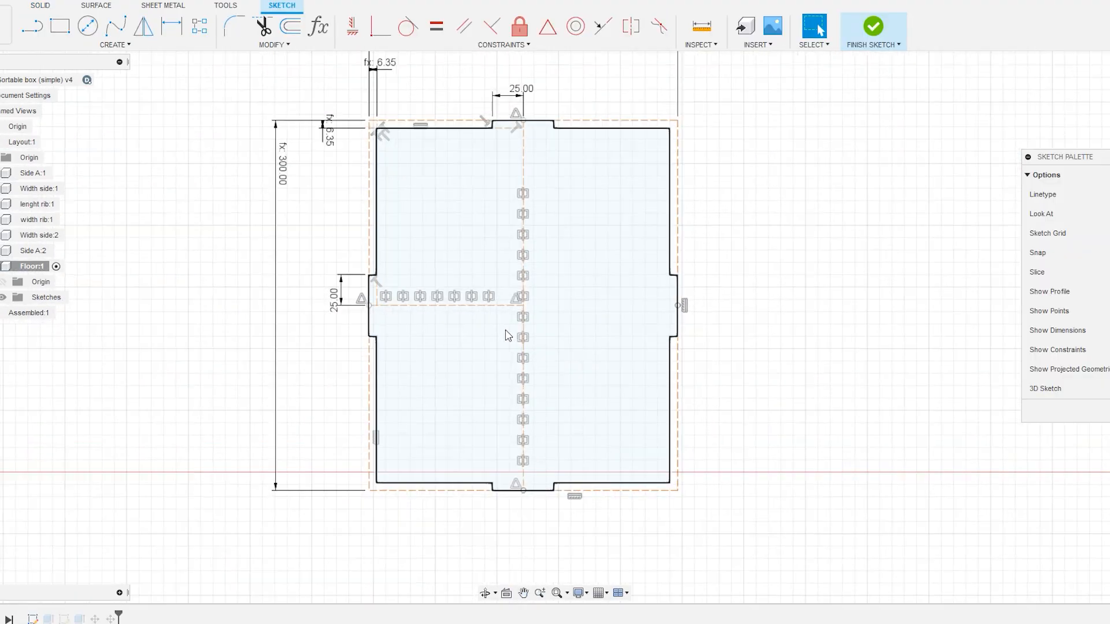
pyautogui.click(872, 26)
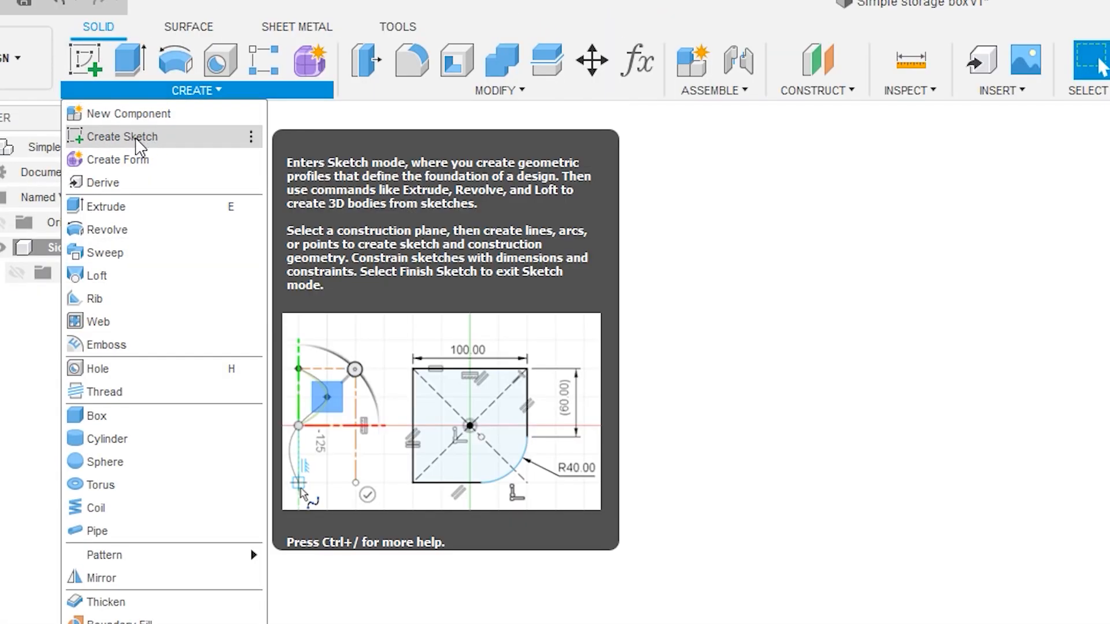
# Start a new blank sketch inside the Side A:1 component.
pyautogui.click(124, 136)
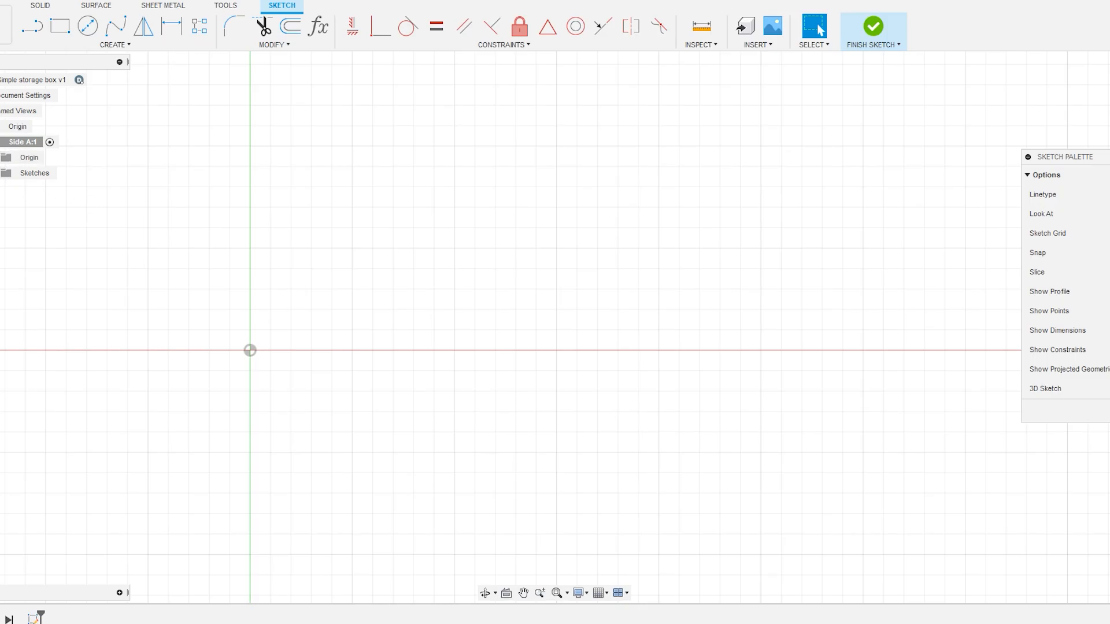
pyautogui.moveTo(245, 346)
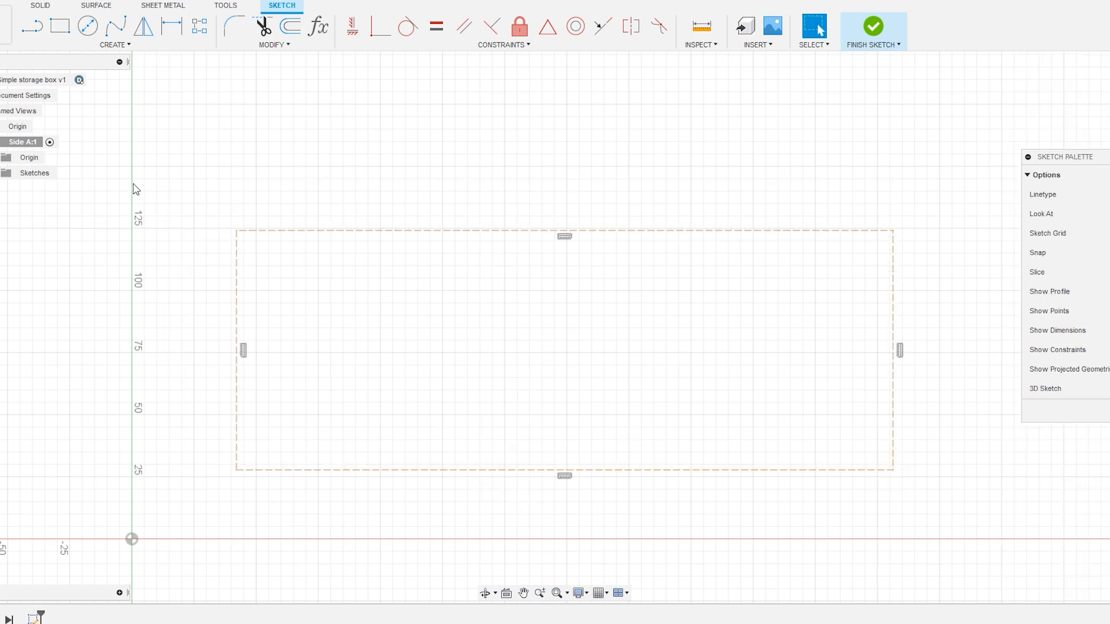
# Pin Sketch Dimension from the Create menu to the toolbar.
pyautogui.click(275, 45)
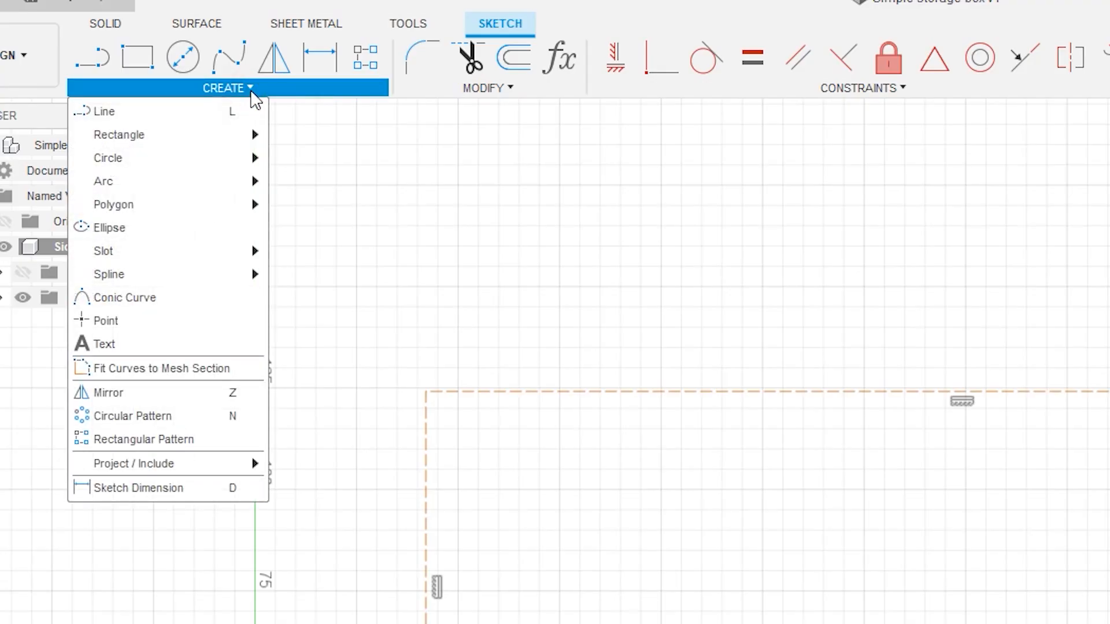
pyautogui.moveTo(166, 488)
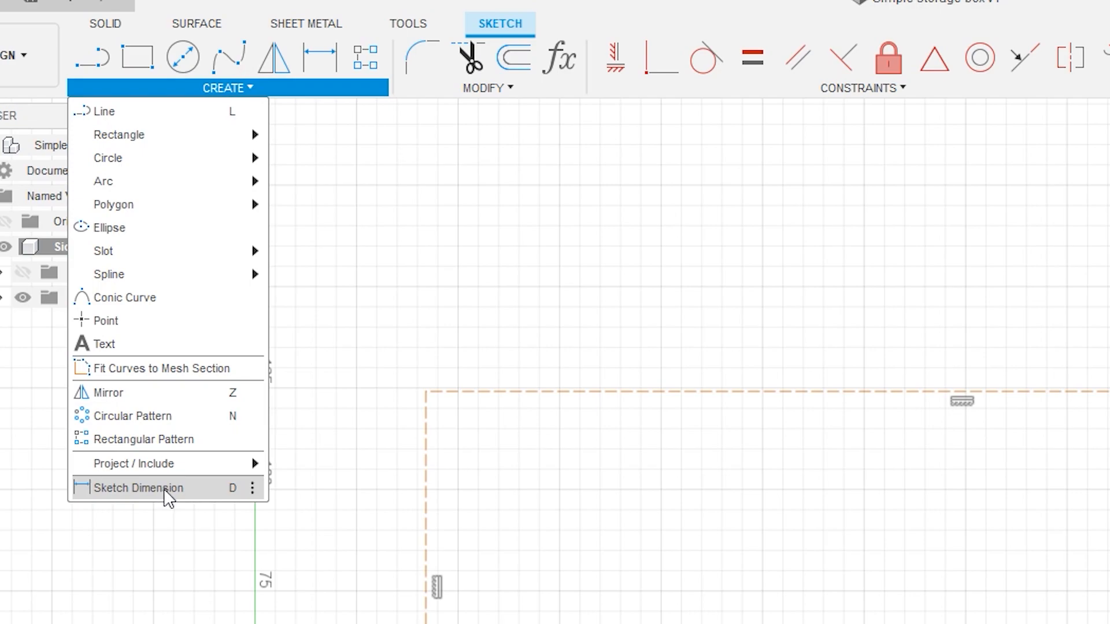
pyautogui.moveTo(203, 504)
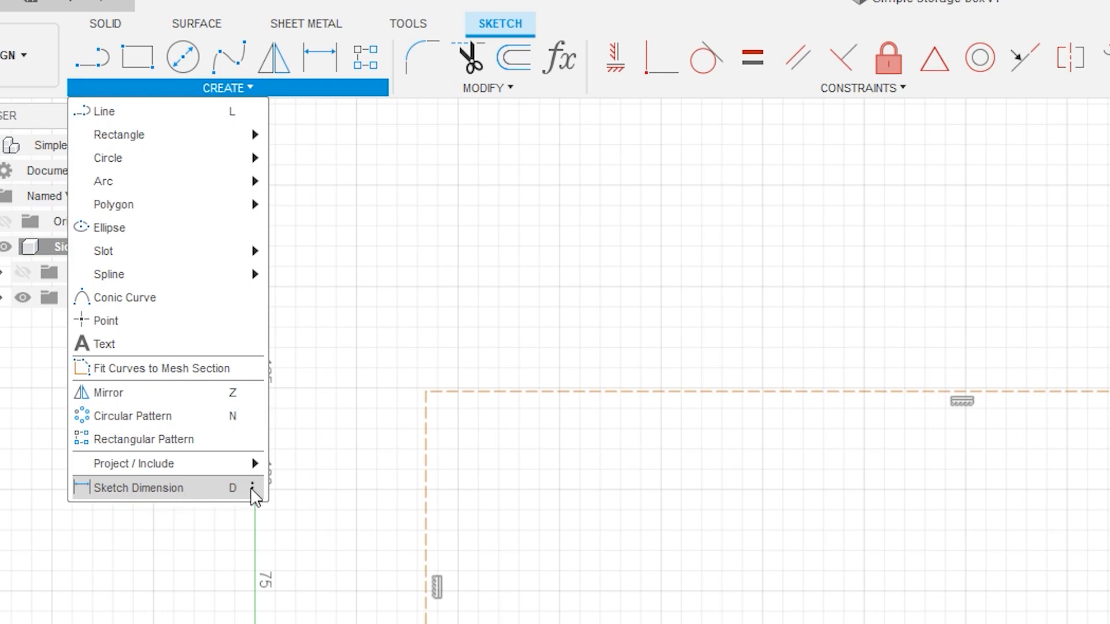
pyautogui.click(253, 488)
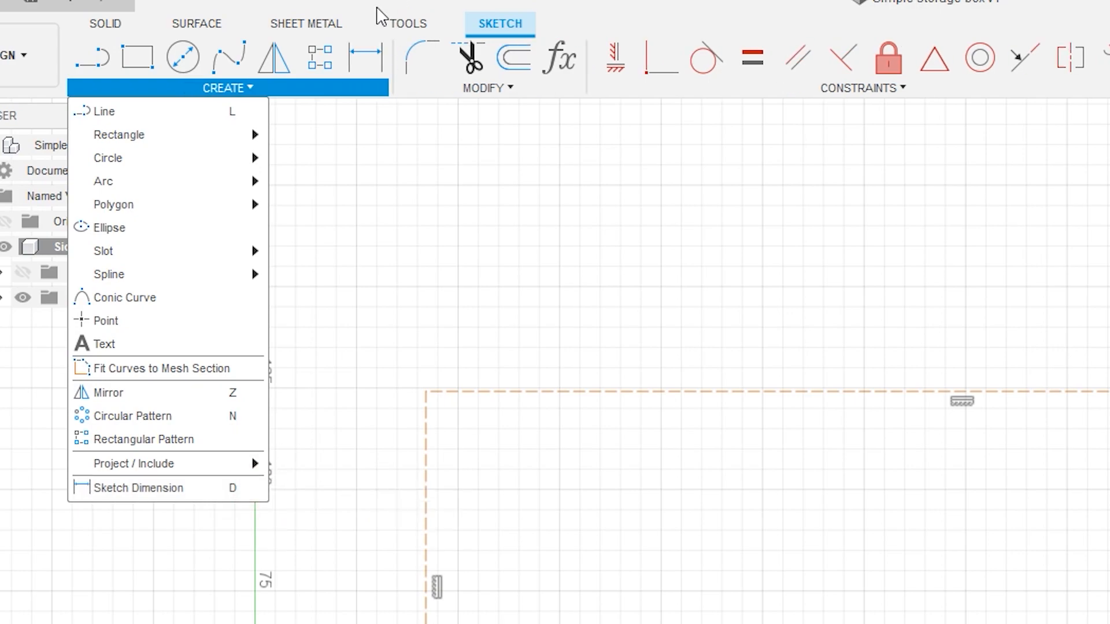
pyautogui.moveTo(118, 134)
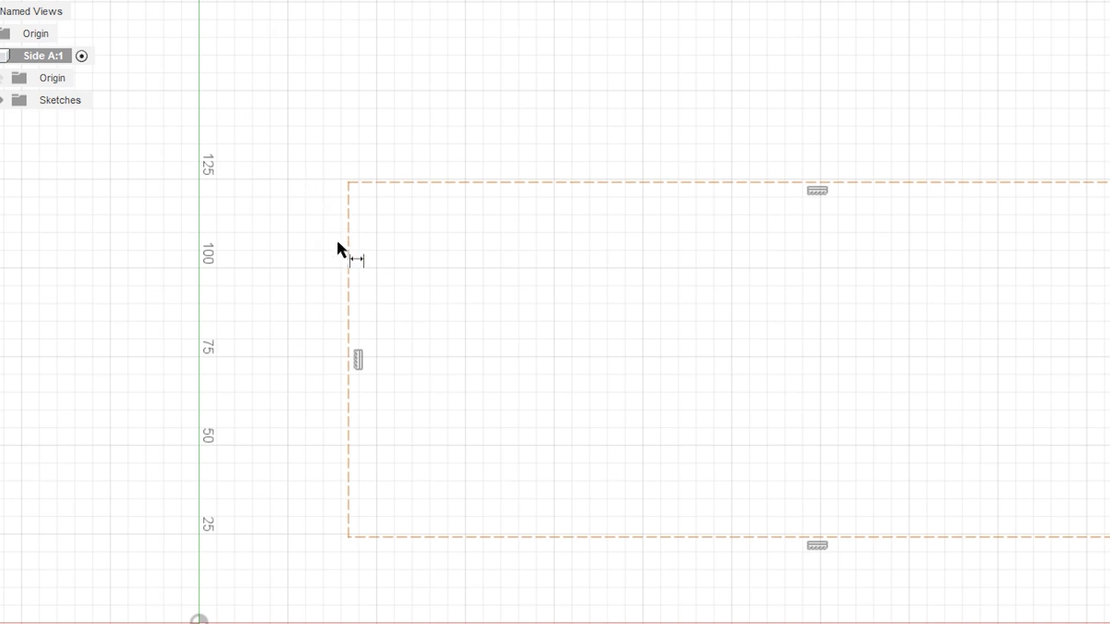
# Dimension the rectangle's left edge at 100 mm, link it to height, and show Parameters.
pyautogui.click(347, 354)
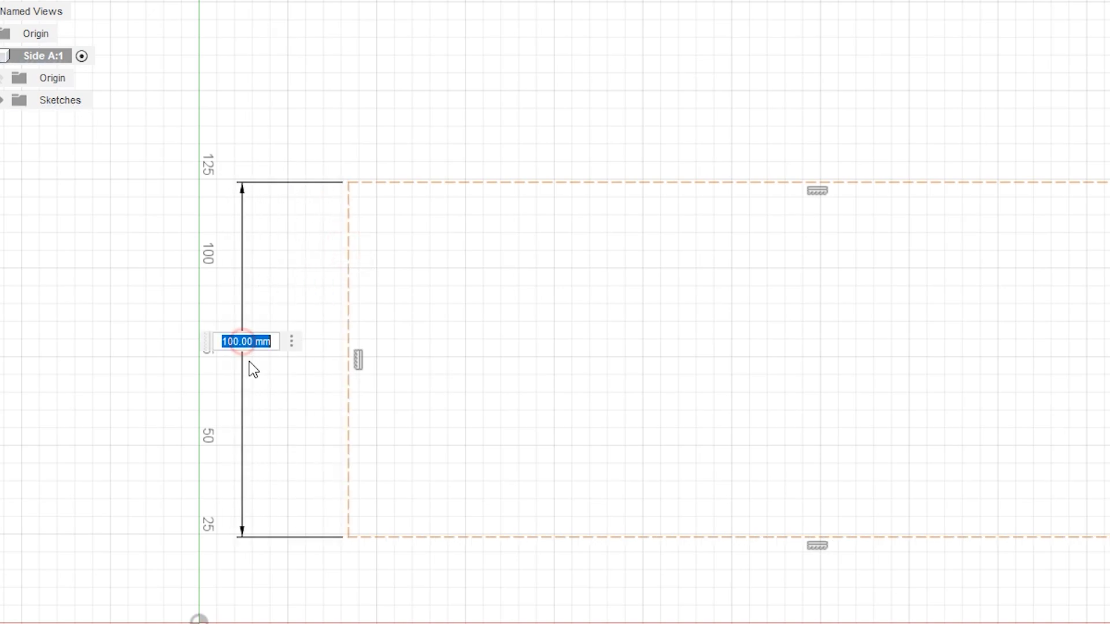
pyautogui.moveTo(31, 463)
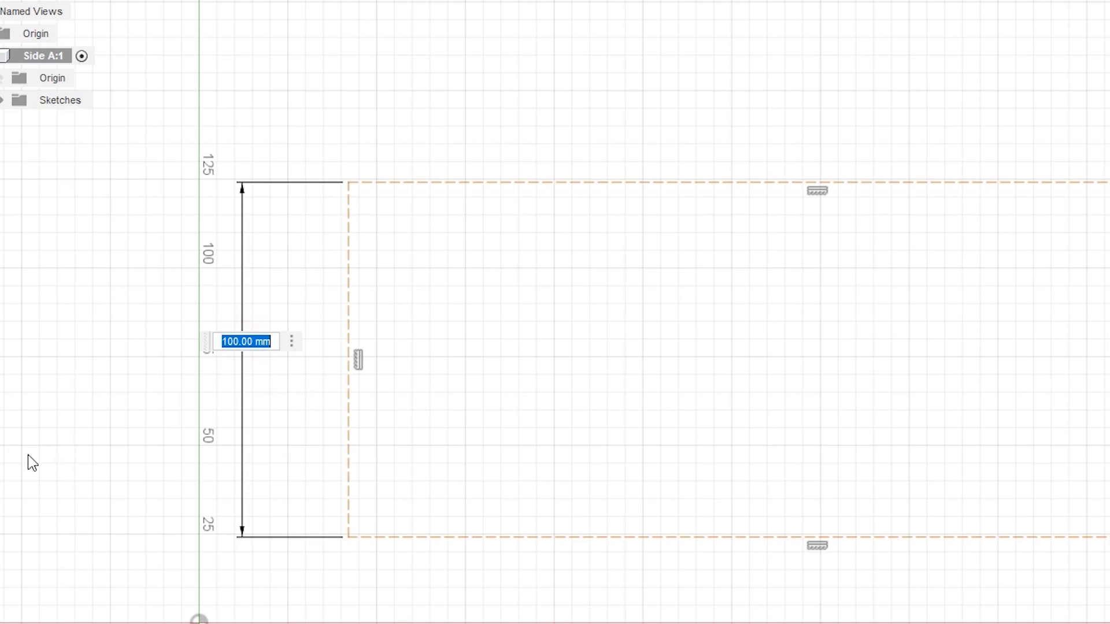
pyautogui.write('100')
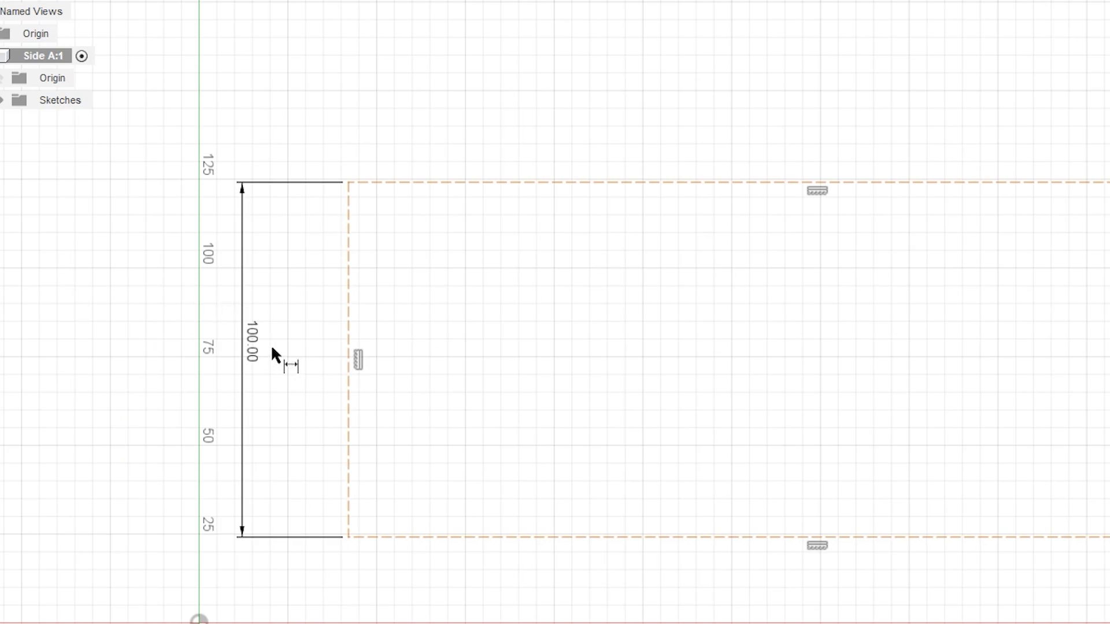
pyautogui.doubleClick(253, 354)
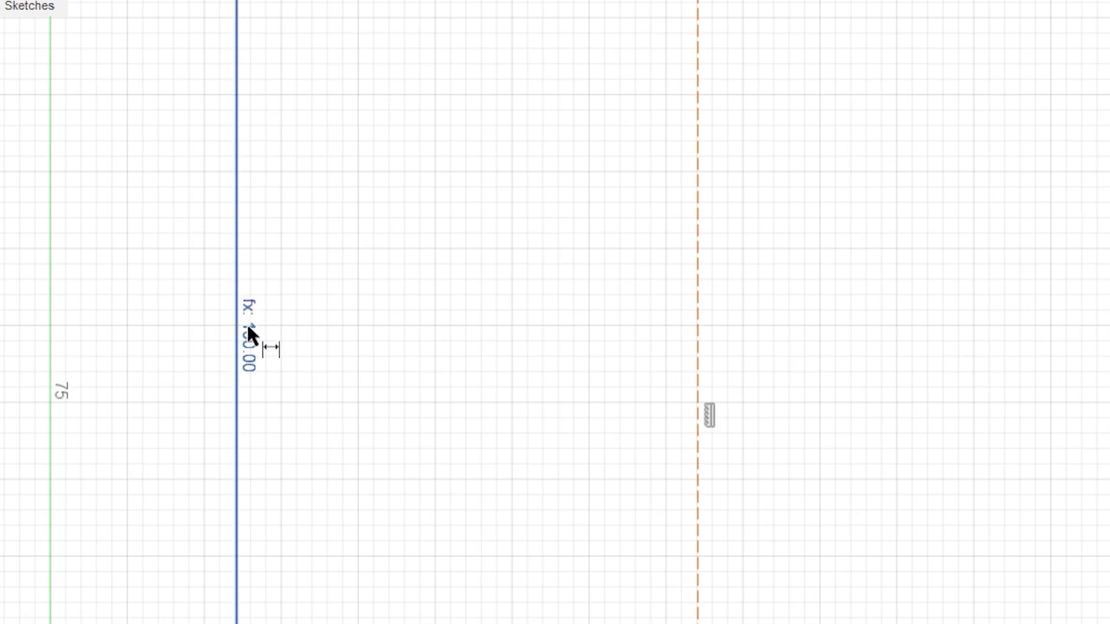
pyautogui.click(346, 26)
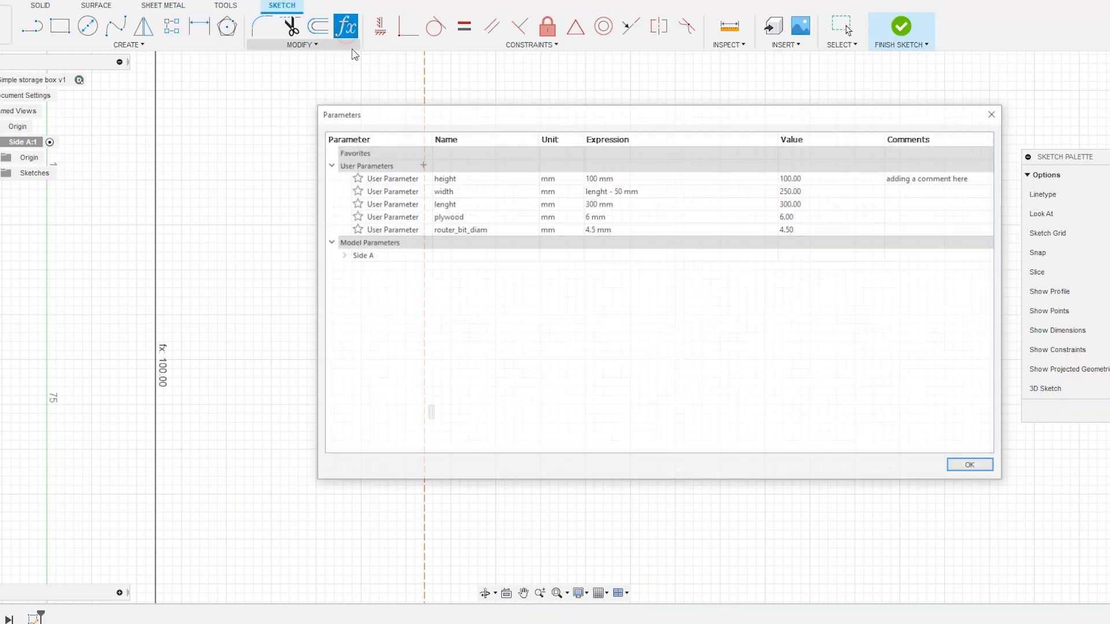
# Test height at 120 mm, restore it to 100 mm, and keep plywood at 6 mm.
pyautogui.write('120 mm')
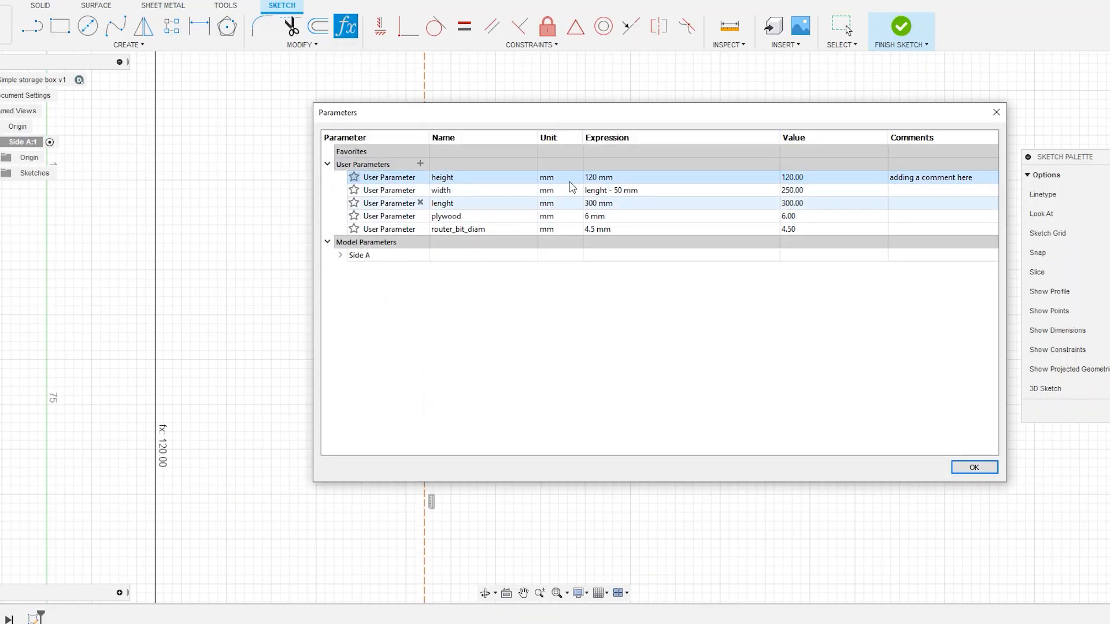
pyautogui.write('100 mm')
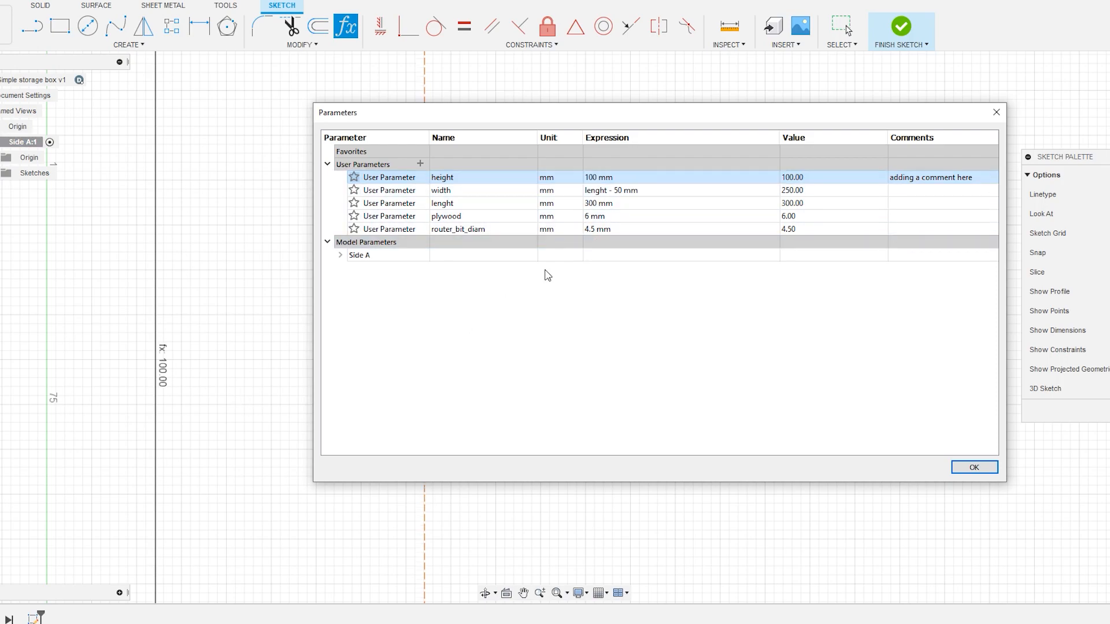
pyautogui.click(973, 467)
pyautogui.write('10')
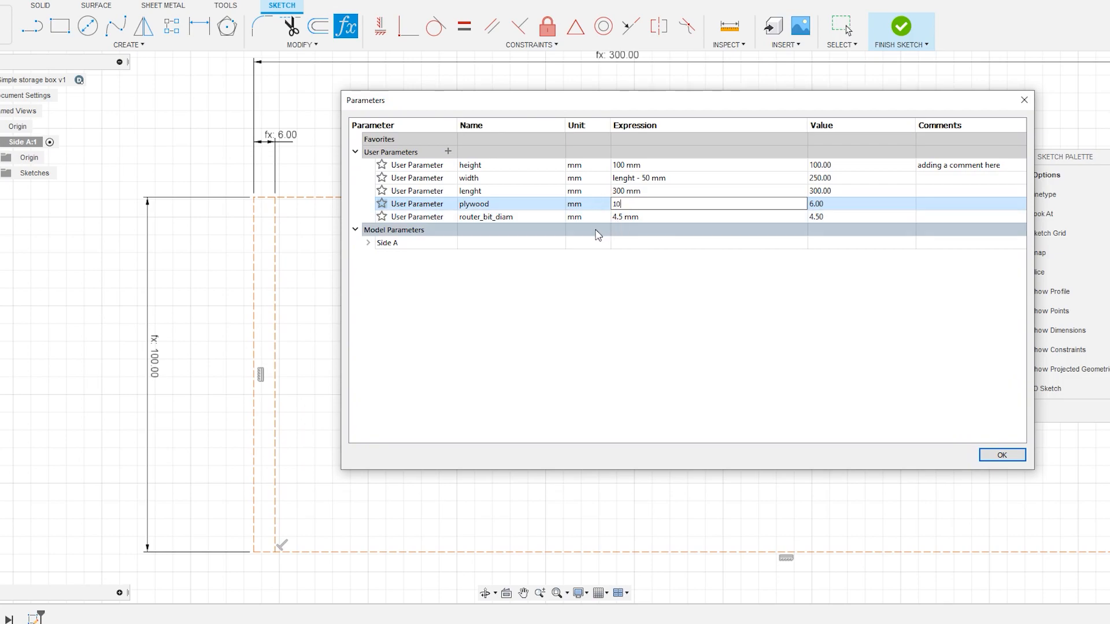
pyautogui.write('6')
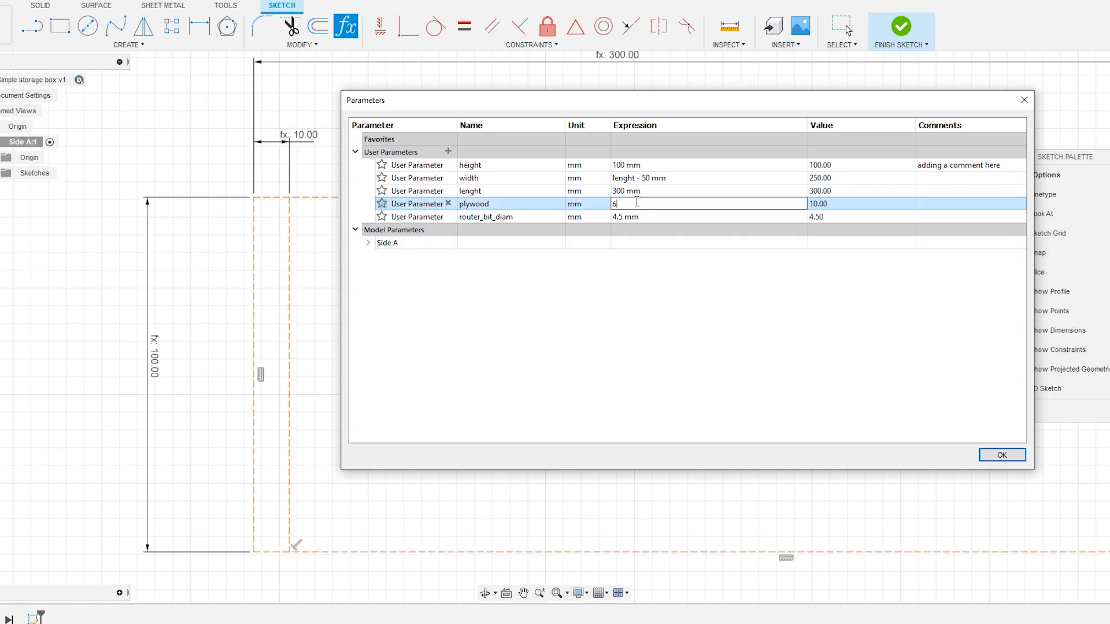
pyautogui.click(1001, 454)
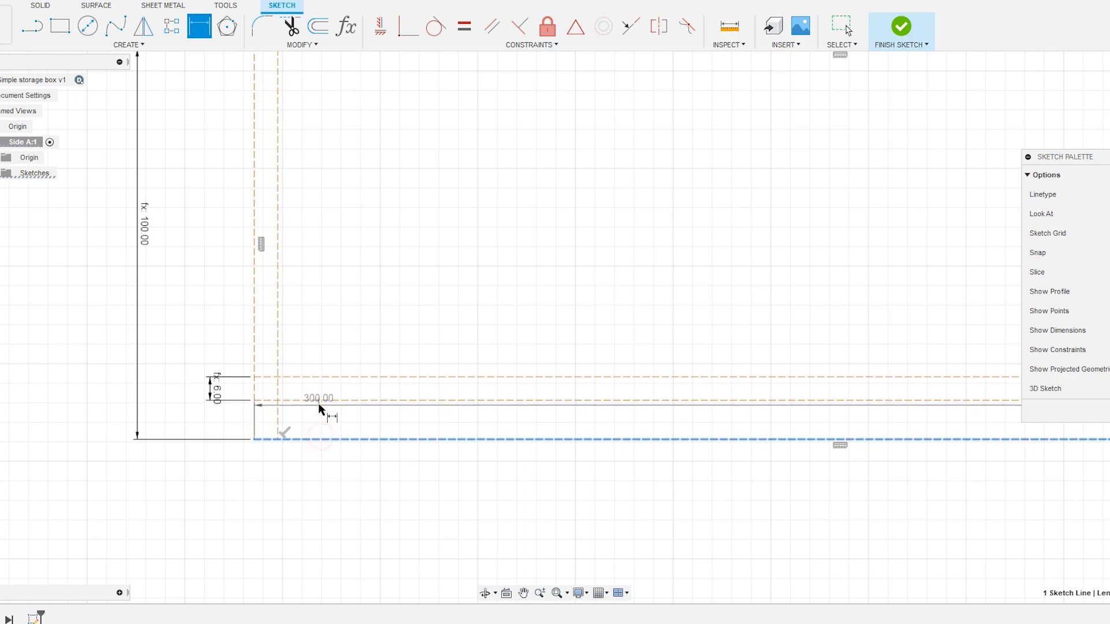
# Place the end of the bottom construction line for the 6 mm plywood band.
pyautogui.click(322, 410)
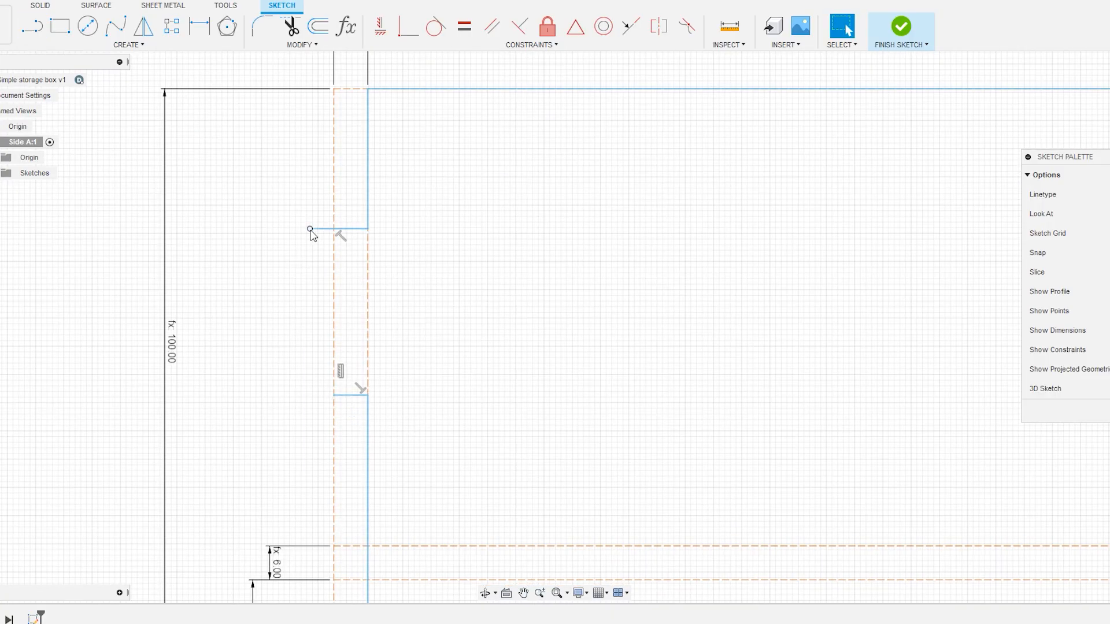
# Finish a segment of the protruding left tab in the side panel outline.
pyautogui.click(346, 28)
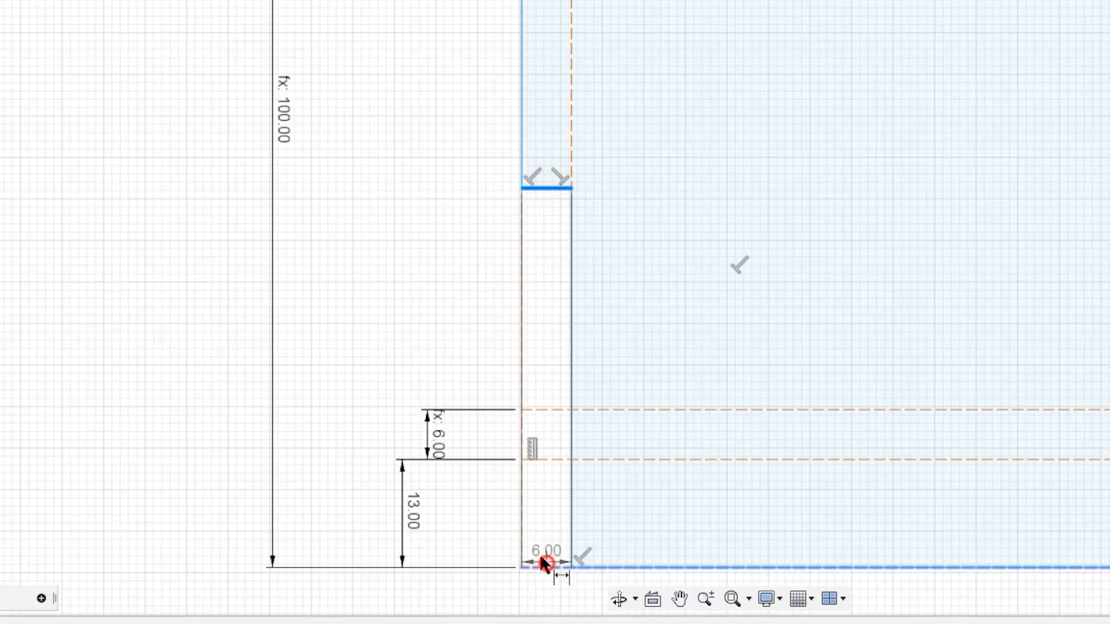
# Set the side-panel tab width dimension to 6.00 mm.
pyautogui.click(546, 562)
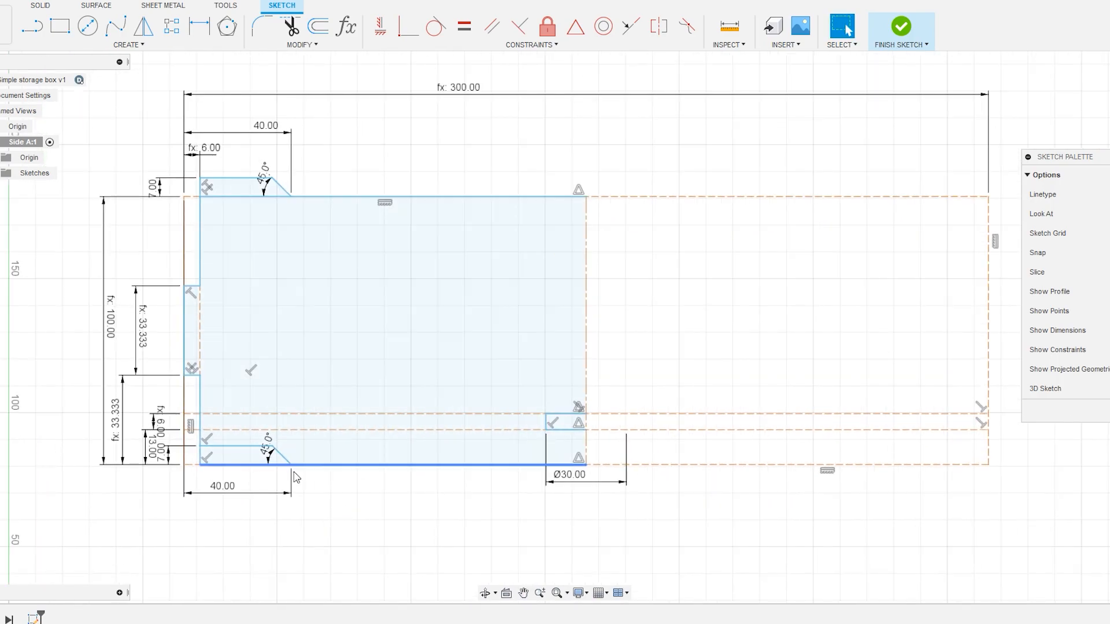
# Mirror the half side-panel profile across the centre line and finish the Side A sketch.
pyautogui.click(129, 44)
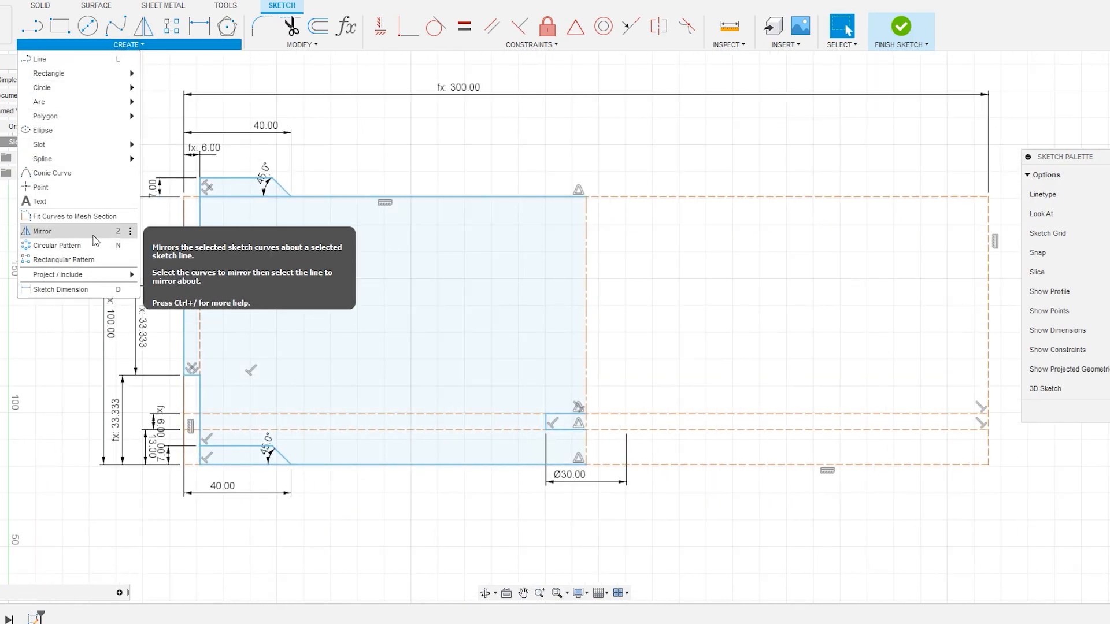
pyautogui.click(42, 230)
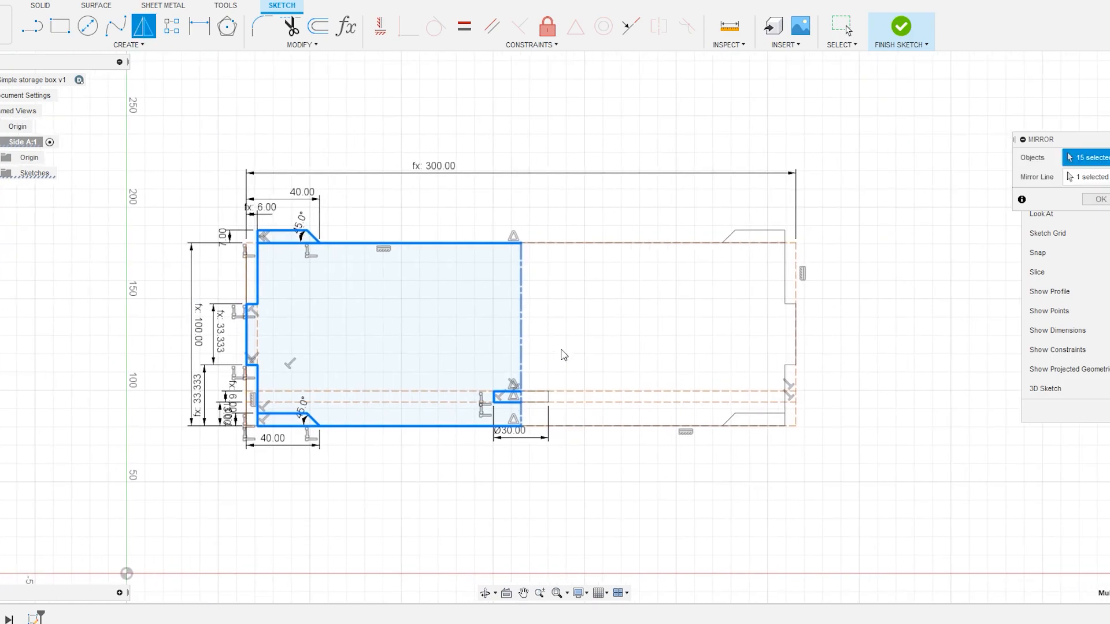
pyautogui.click(1100, 198)
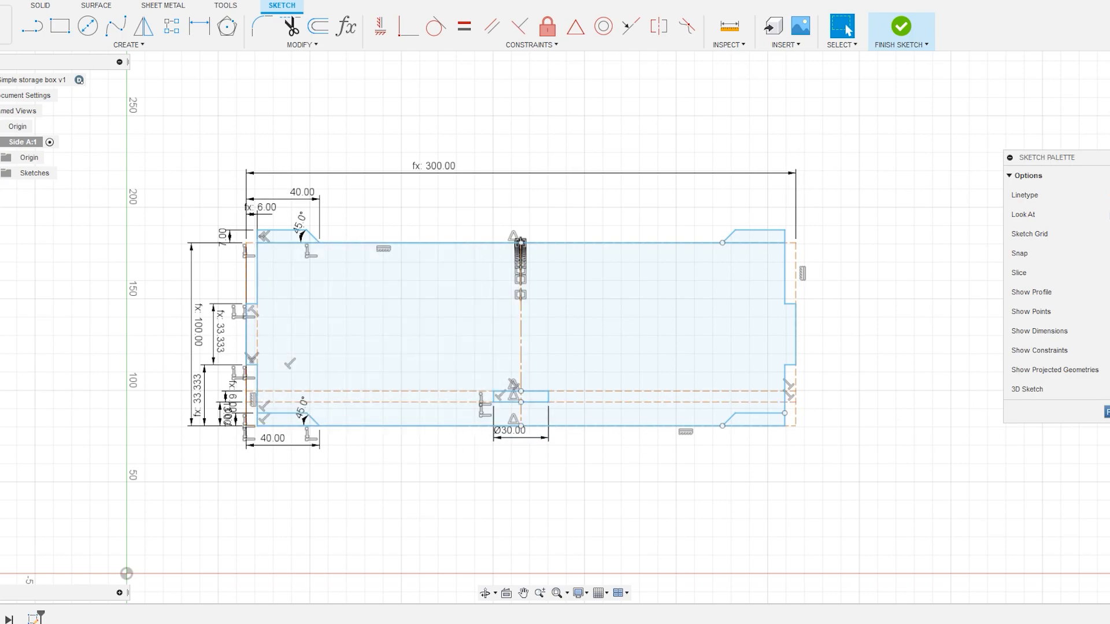
pyautogui.click(900, 26)
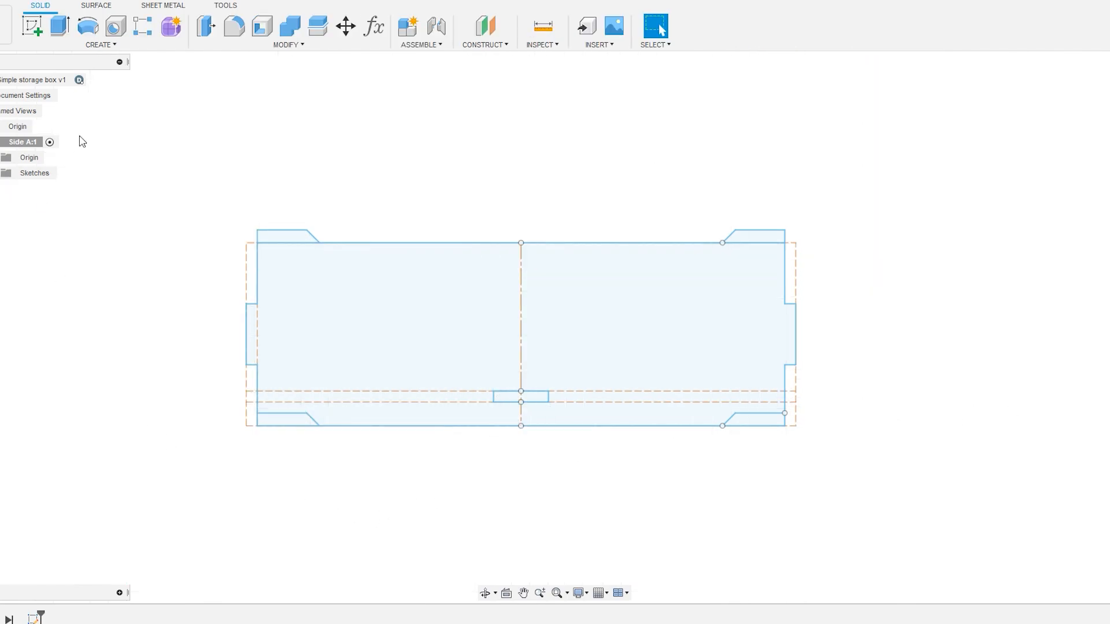
# Extrude the Side A panel profiles by the plywood parameter into a solid body.
pyautogui.click(99, 44)
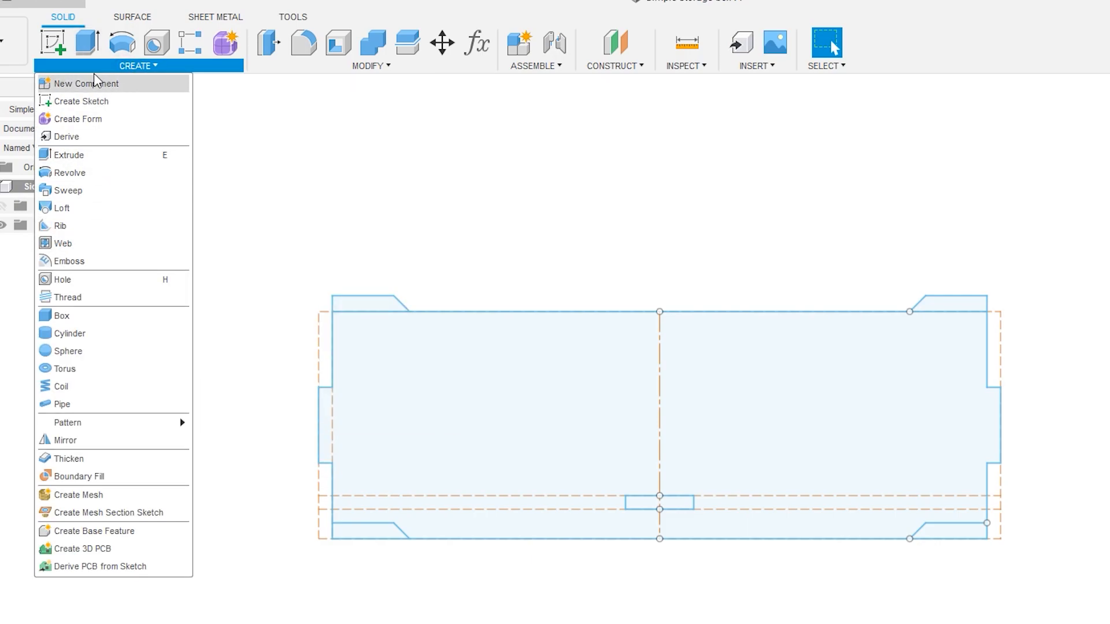
pyautogui.click(69, 155)
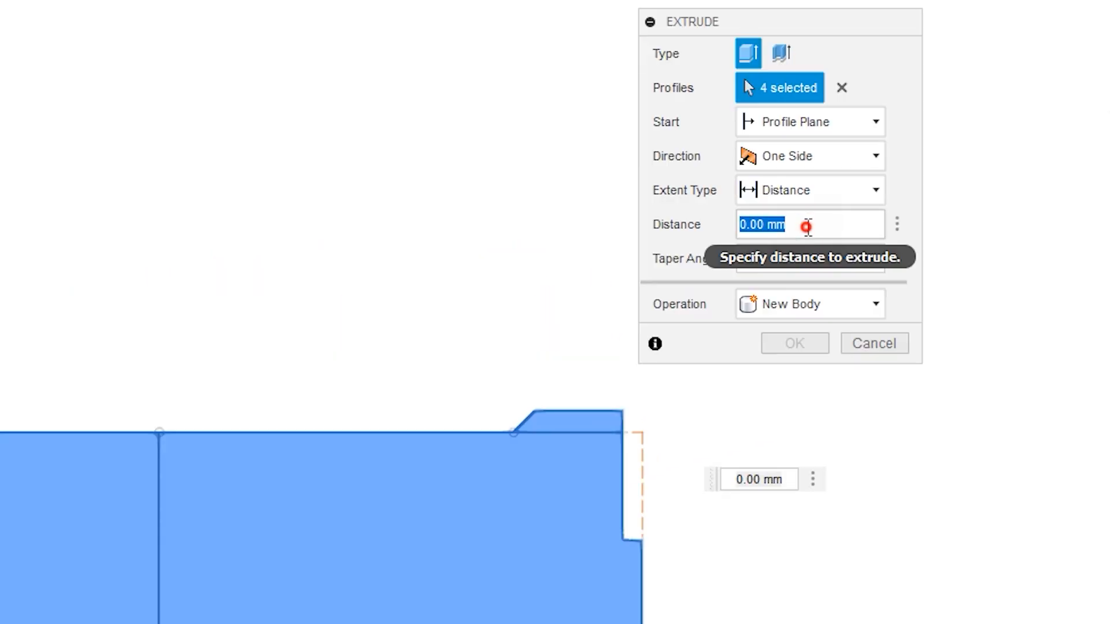
pyautogui.write('plywood')
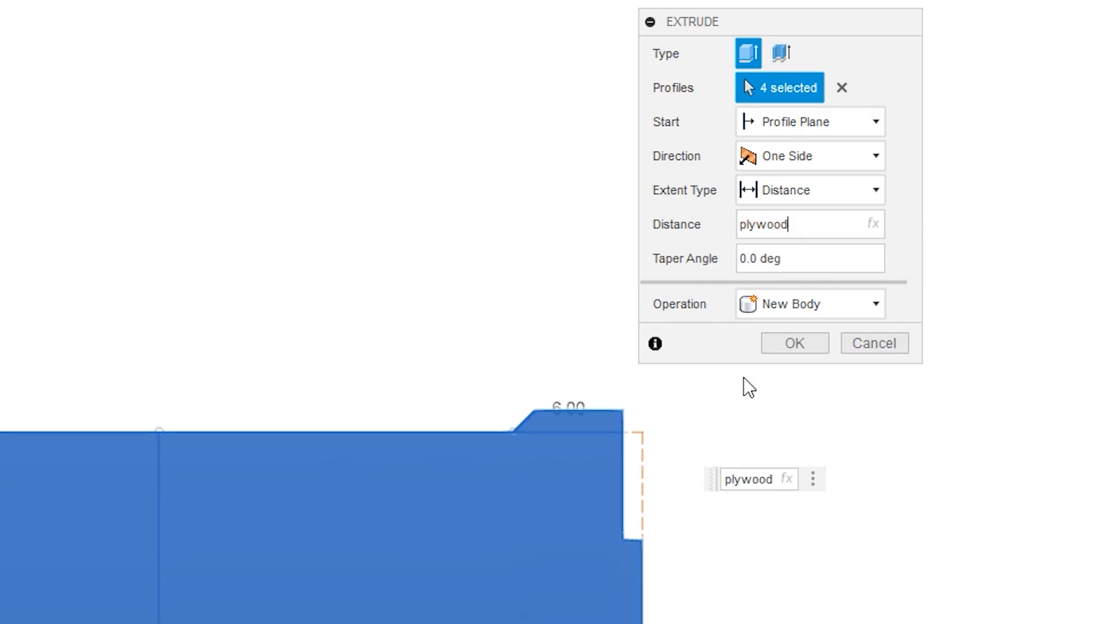
pyautogui.click(792, 343)
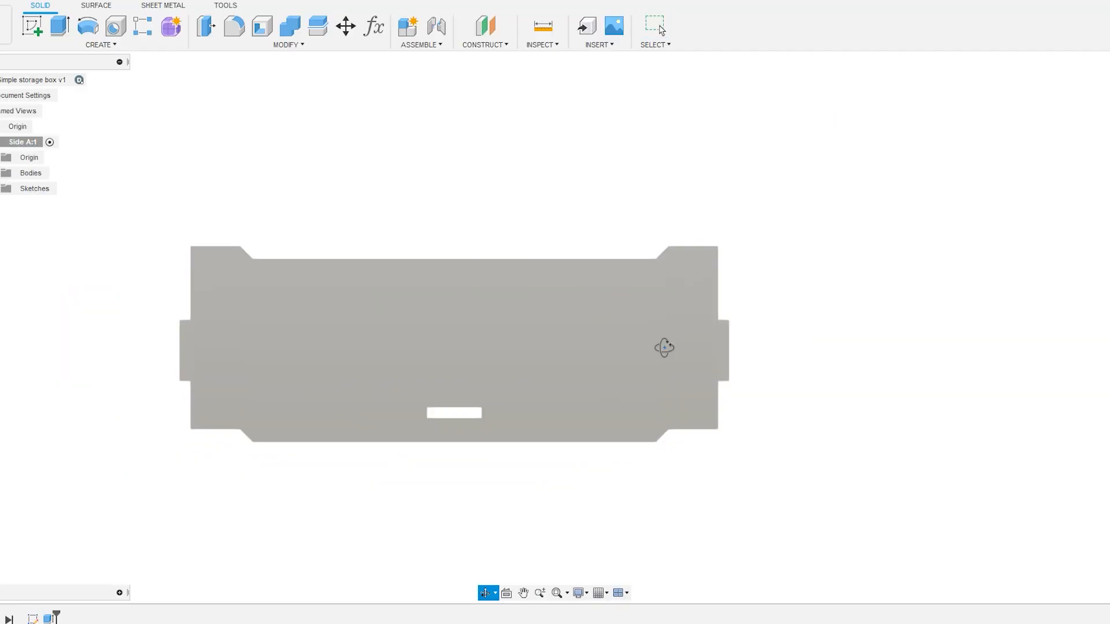
pyautogui.click(374, 26)
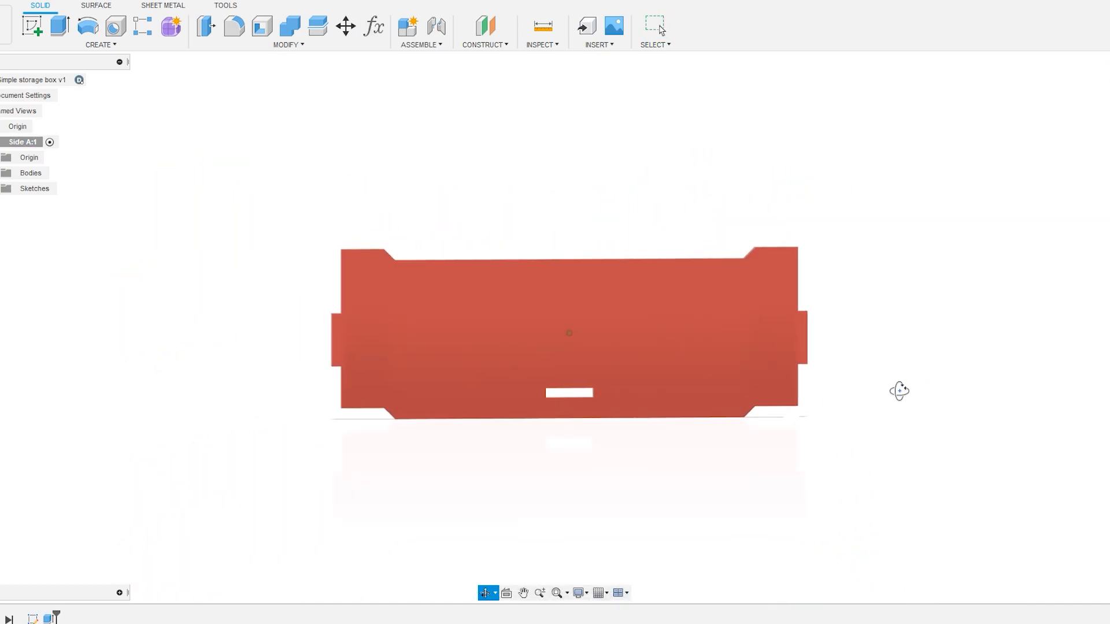
# Create a new component for the second side and rename it Side B.
pyautogui.click(407, 25)
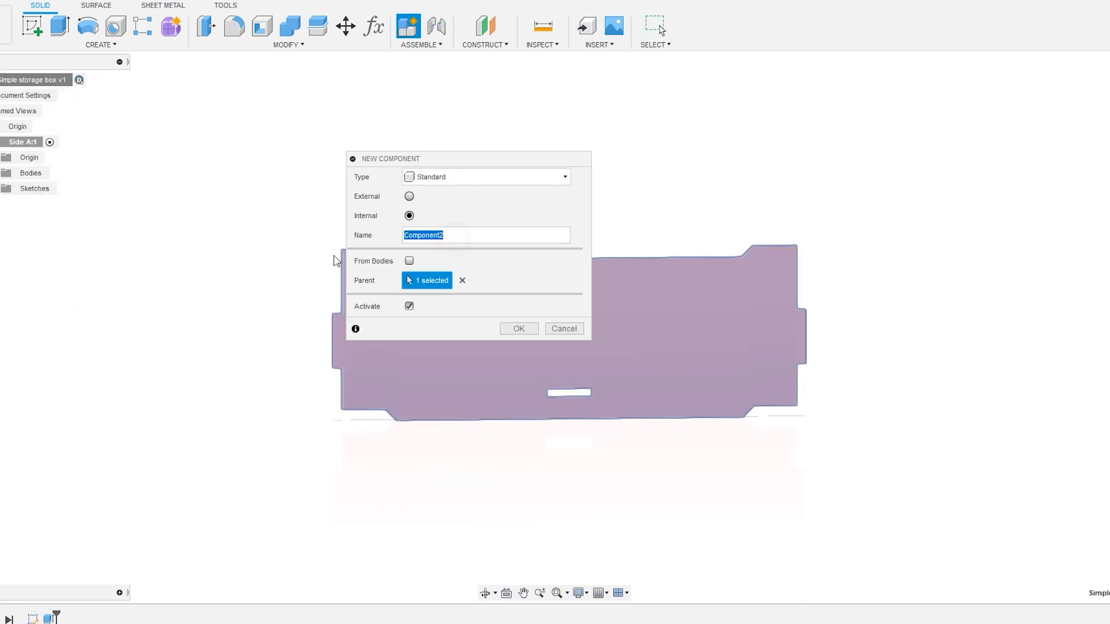
pyautogui.click(518, 329)
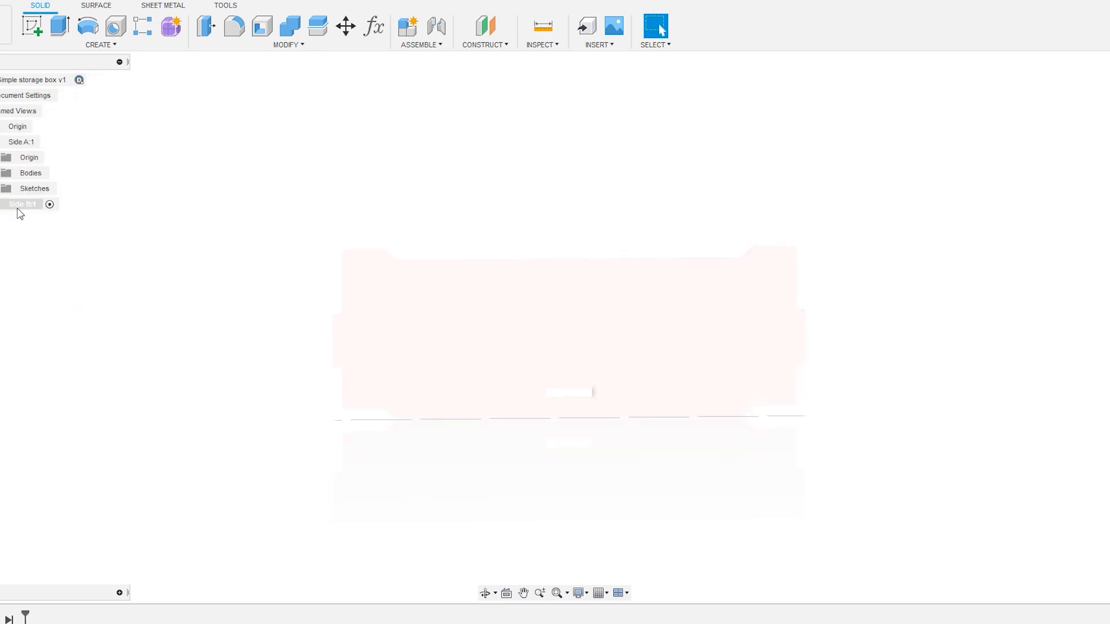
pyautogui.doubleClick(22, 204)
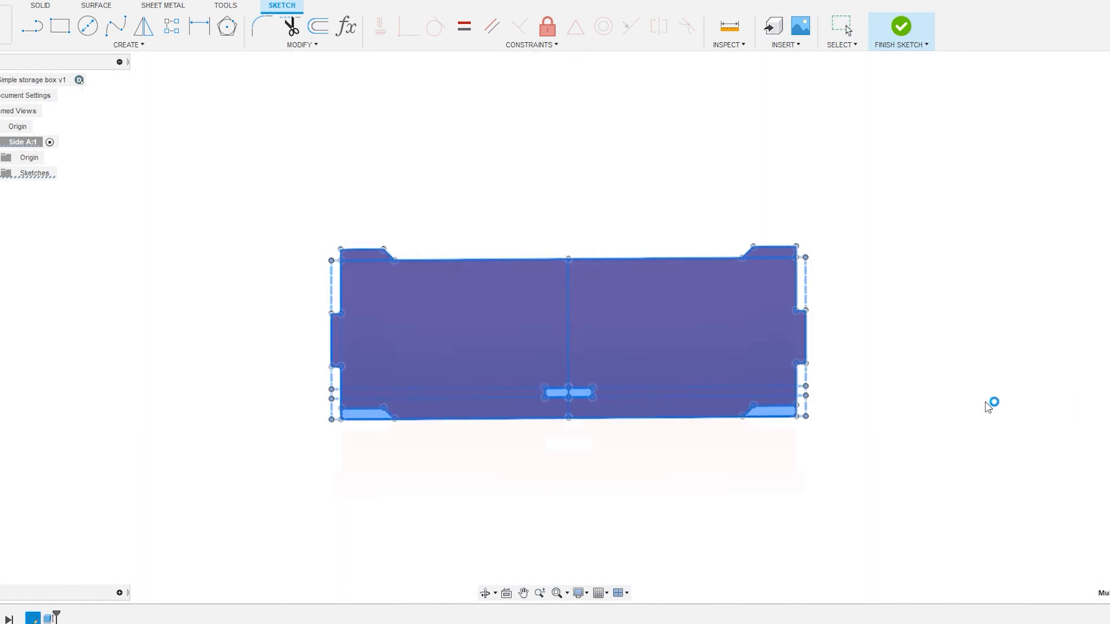
# Move the pasted side-panel sketch into its new position in Side B.
pyautogui.click(901, 26)
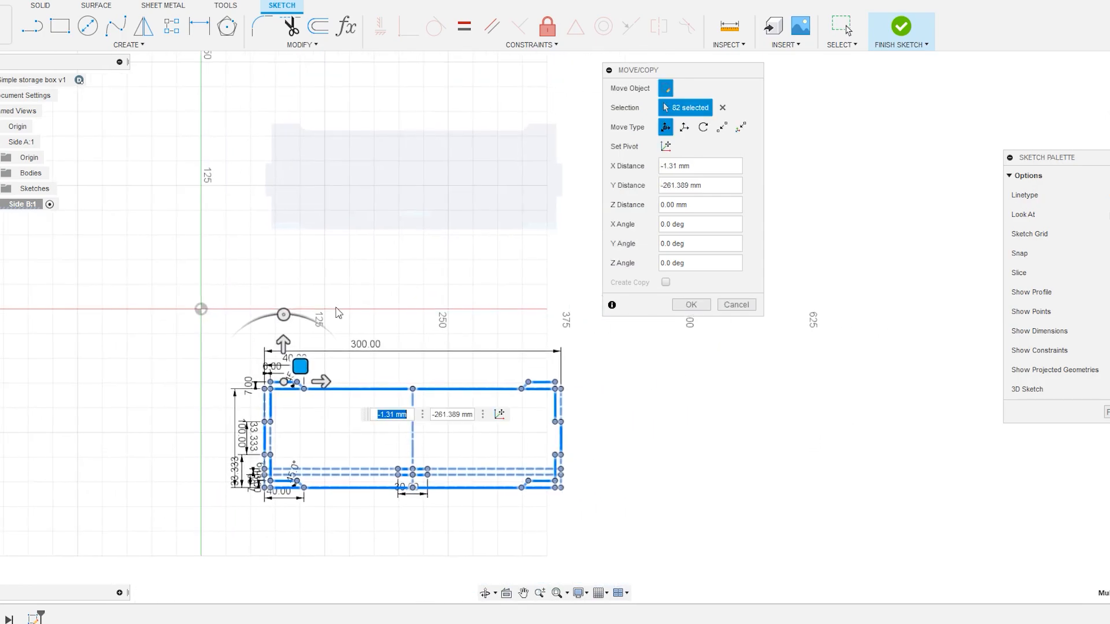
pyautogui.click(691, 305)
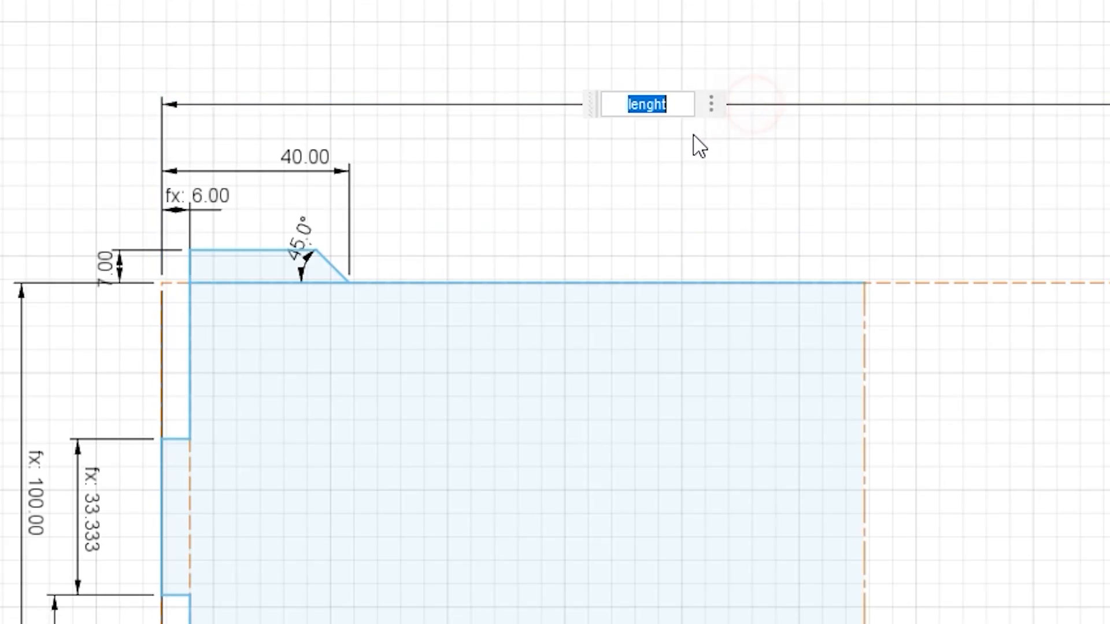
# Drive the Side B dimensions with the width and h parameters, then set up its extrusion.
pyautogui.write('width')
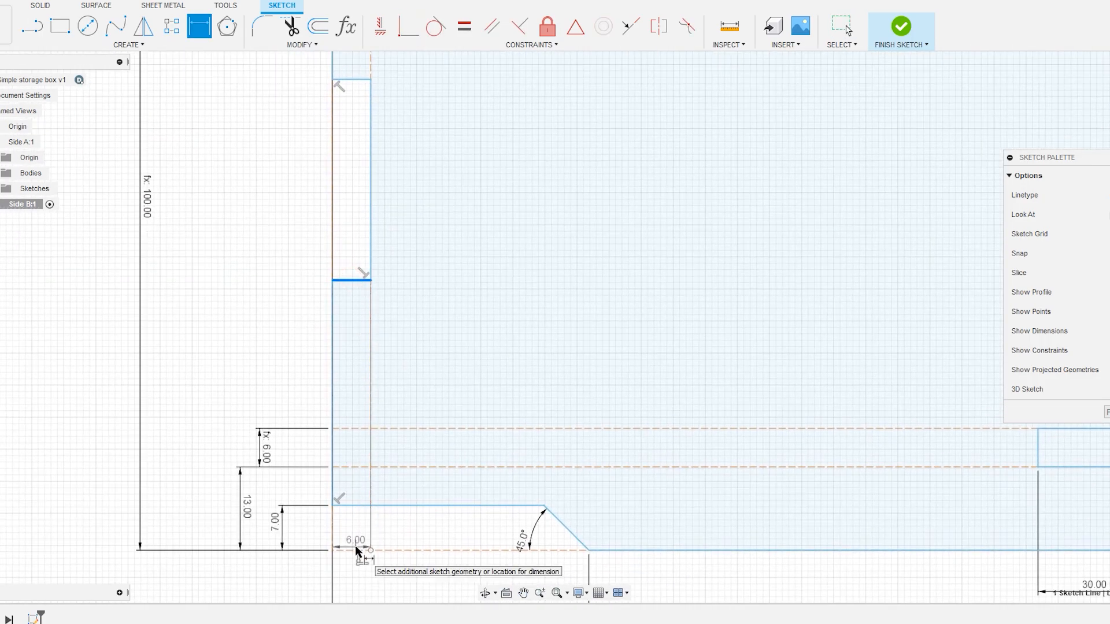
pyautogui.write('h')
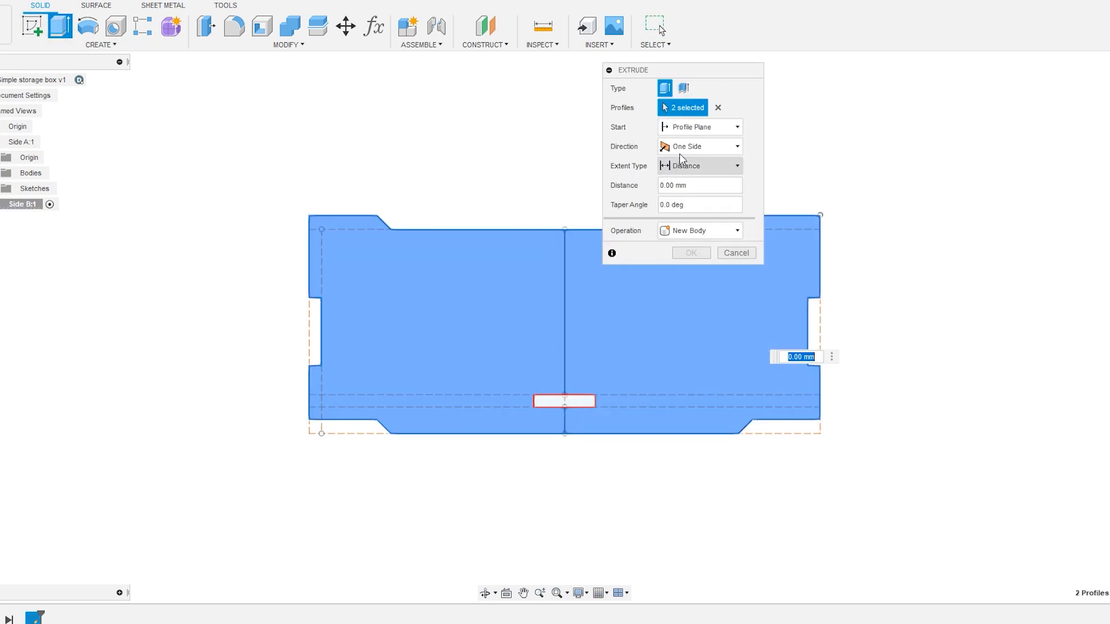
pyautogui.click(734, 253)
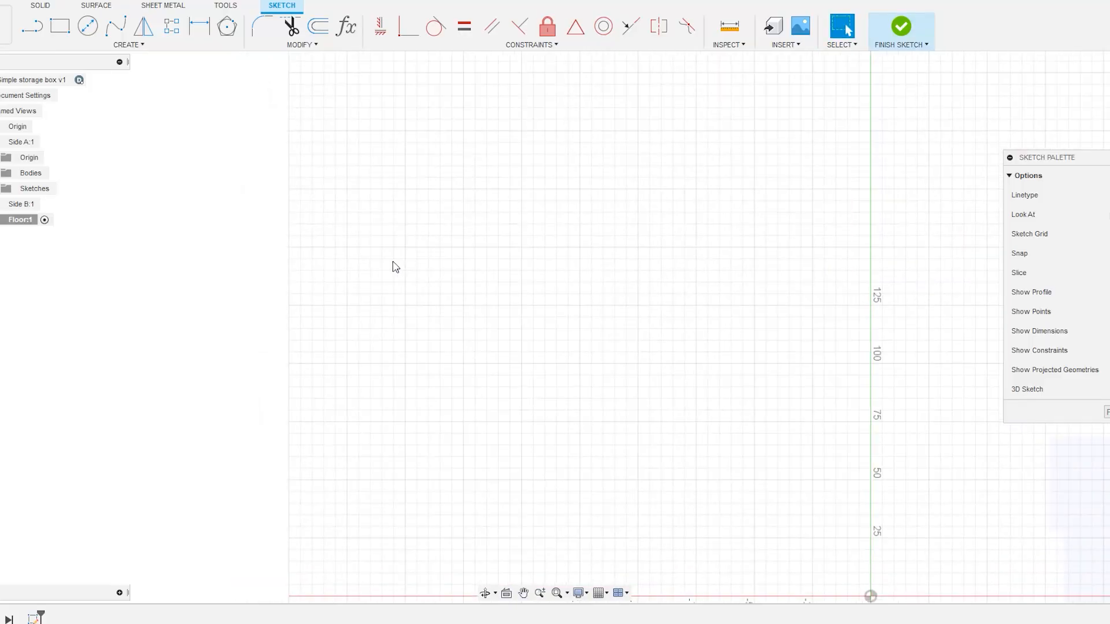
# Draw the 300 by 250 mm floor rectangle in the Floor sketch.
pyautogui.click(60, 27)
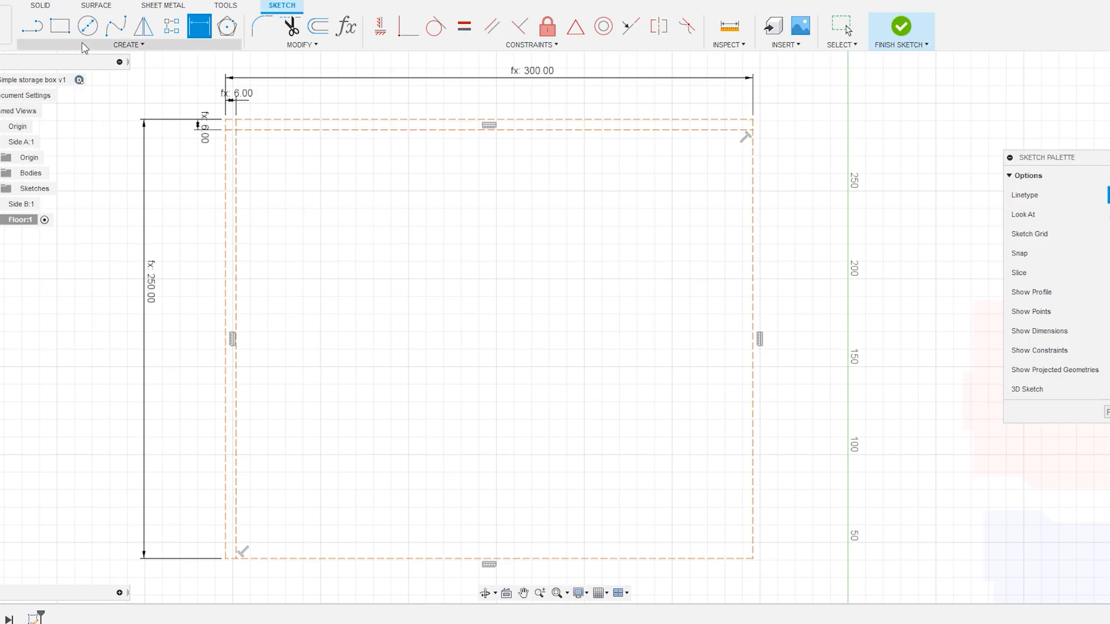
pyautogui.click(32, 26)
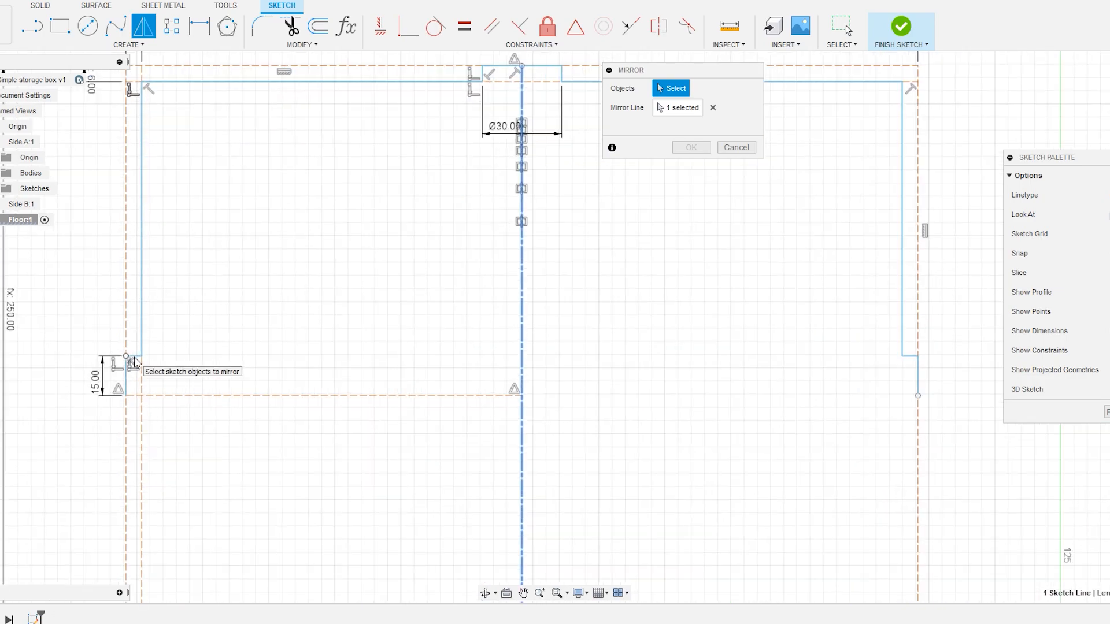
# Select the floor tab lines to mirror across the centre line.
pyautogui.click(390, 365)
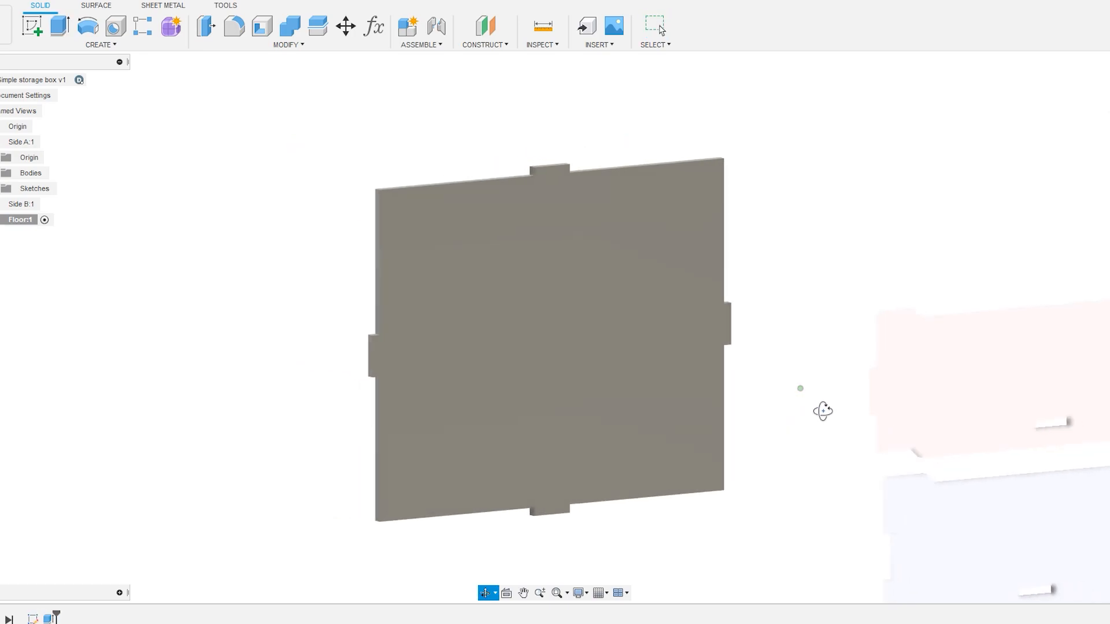
# Join the side panel to the floor and set the lenght parameter to 350.
pyautogui.click(345, 26)
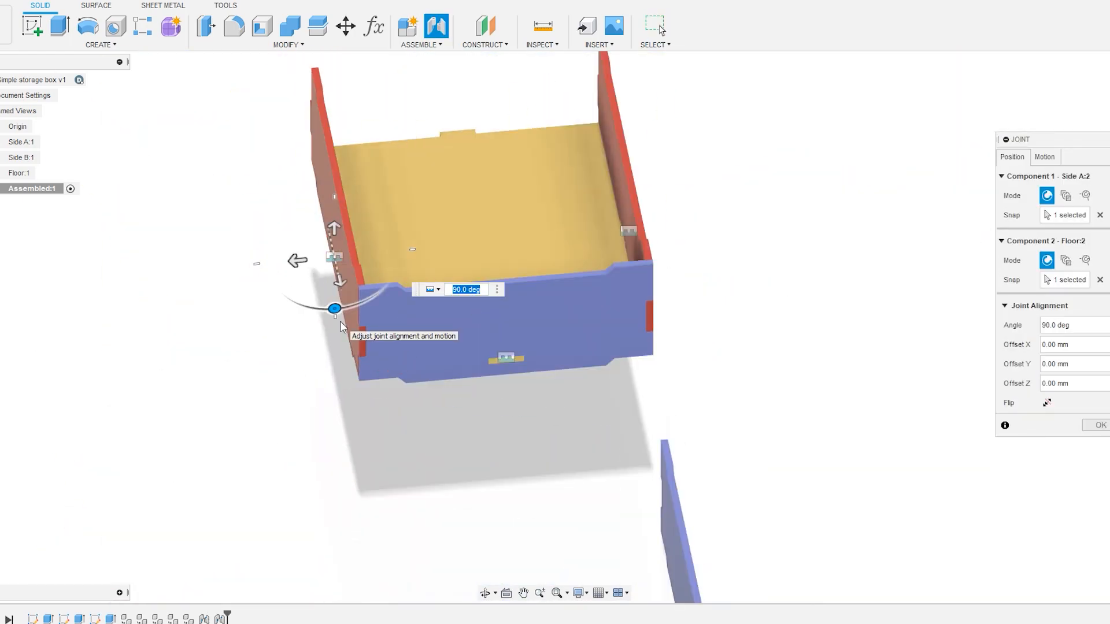
pyautogui.click(1097, 425)
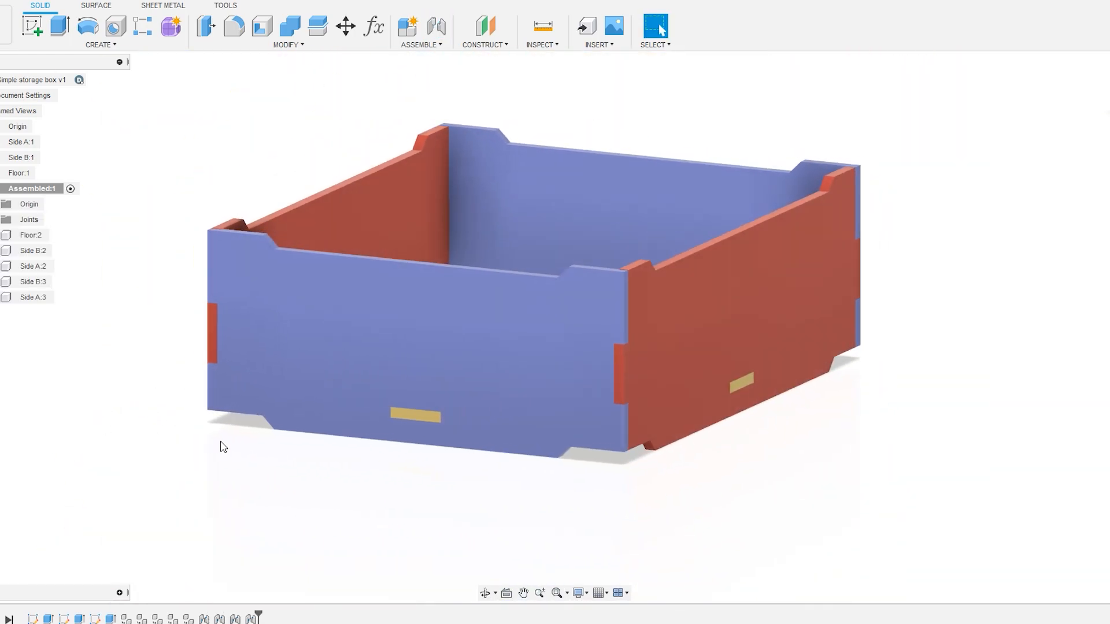
pyautogui.click(374, 26)
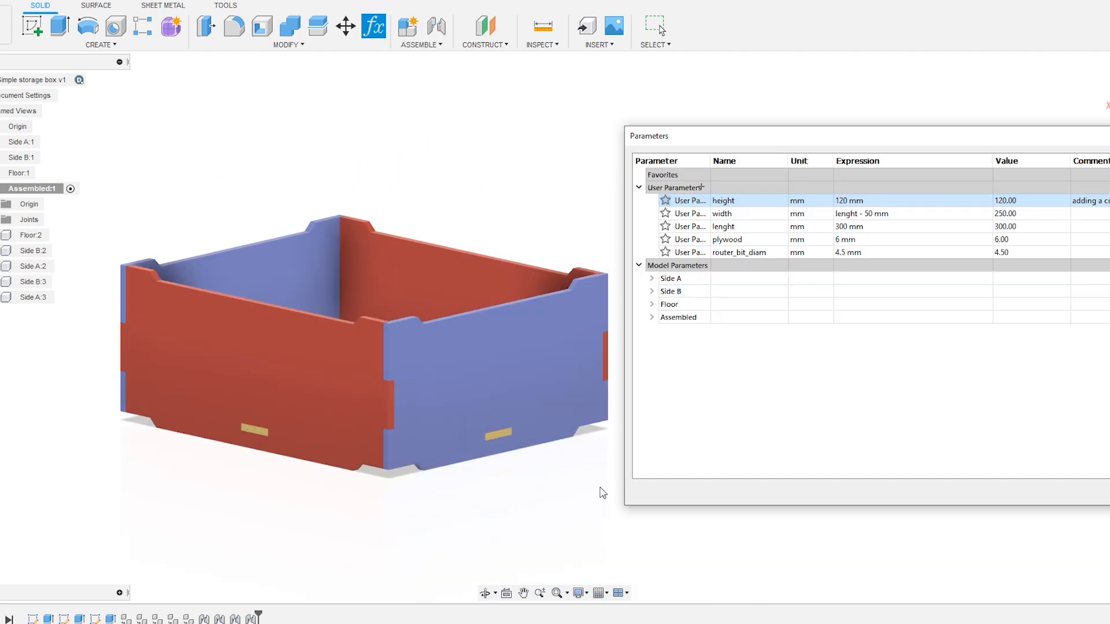
pyautogui.write('350')
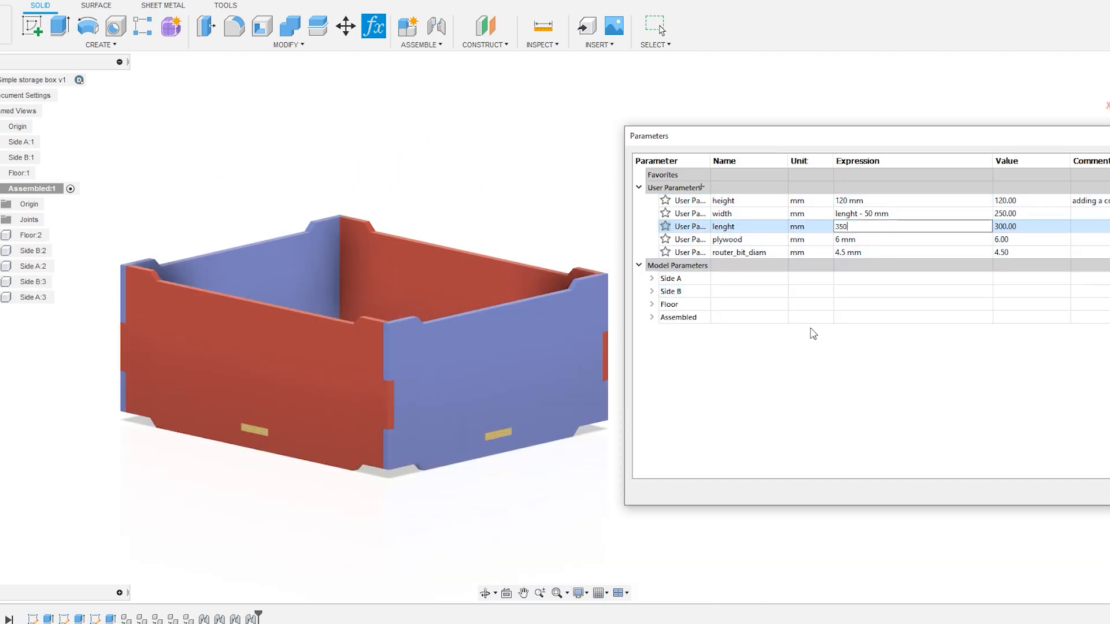